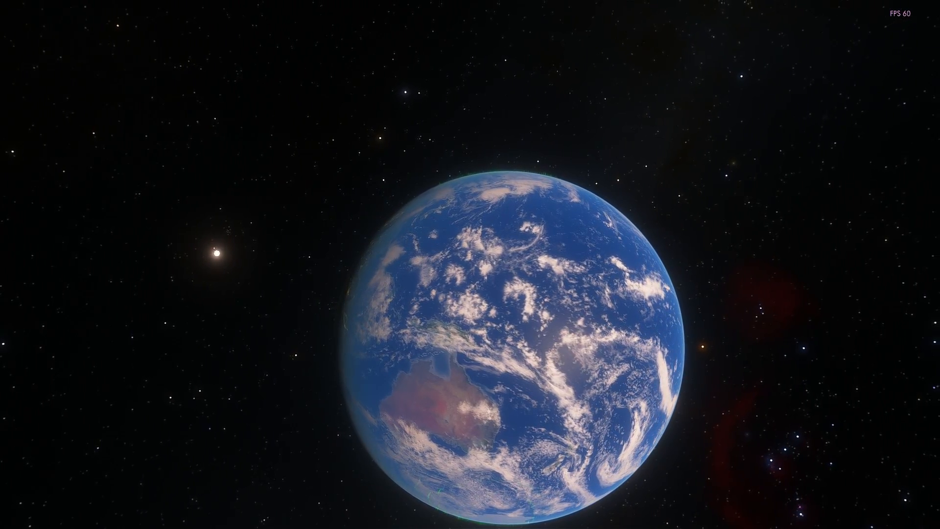
- Fly away from Earth to an open starfield showing Orion and its red nebula
scroll("down", 3)
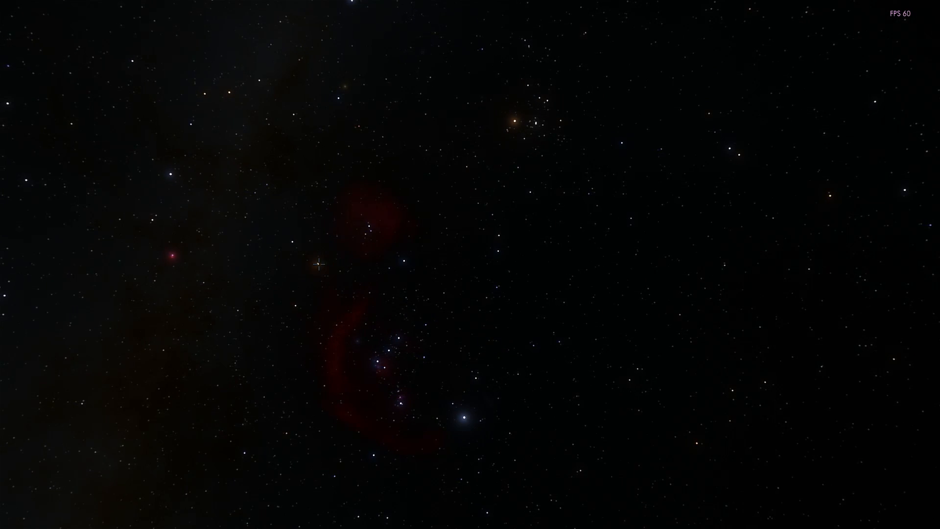
- Select Betelgeuse to show its red supergiant data and zoom in to about 6.85 AU
left_click(323, 264)
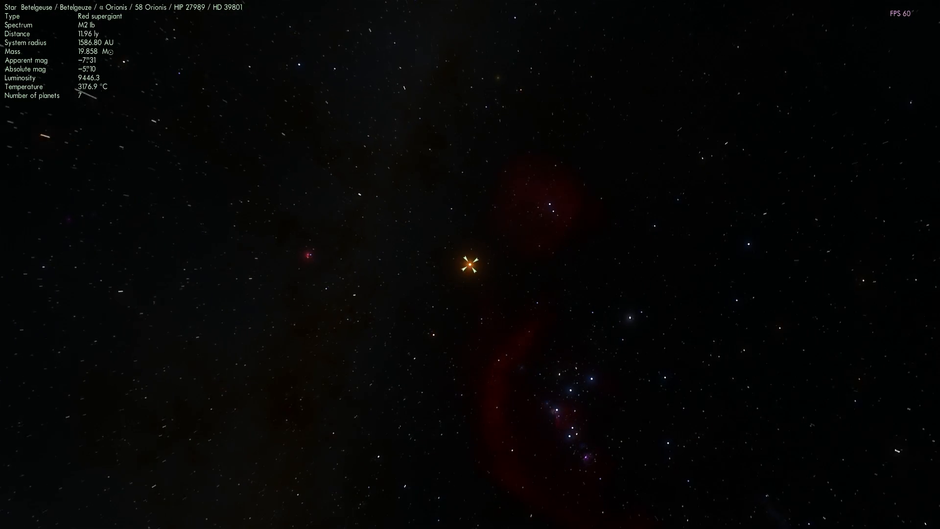
scroll("up", 3)
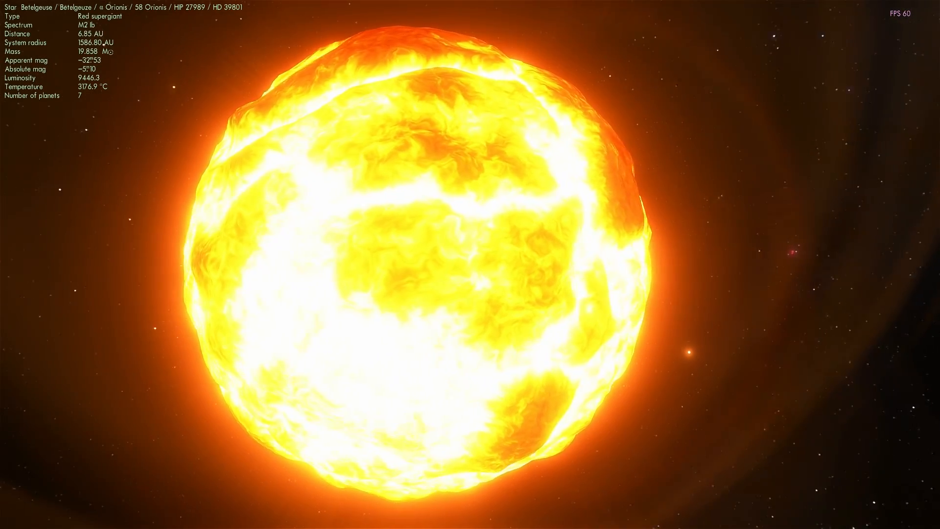
- Zoom out from Betelgeuse until its glowing orange shells and faint companion points appear
scroll("down", 3)
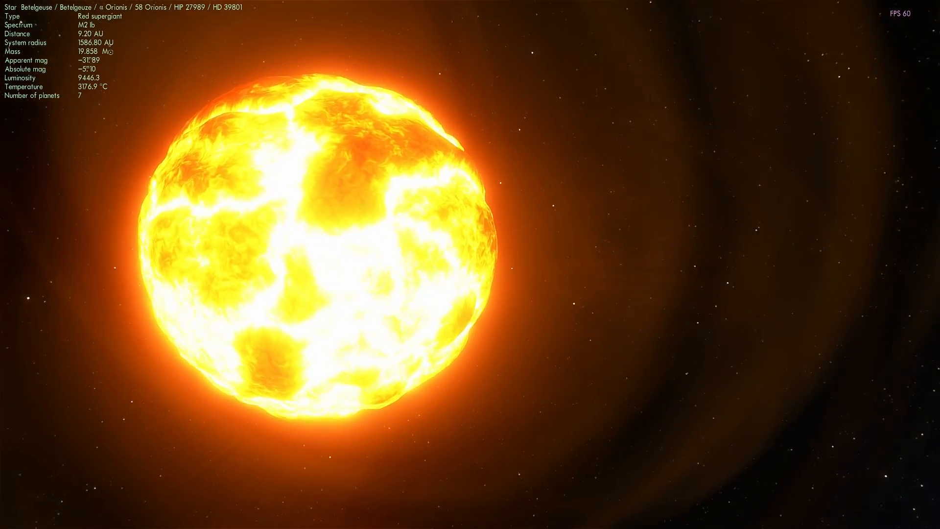
scroll("down", 3)
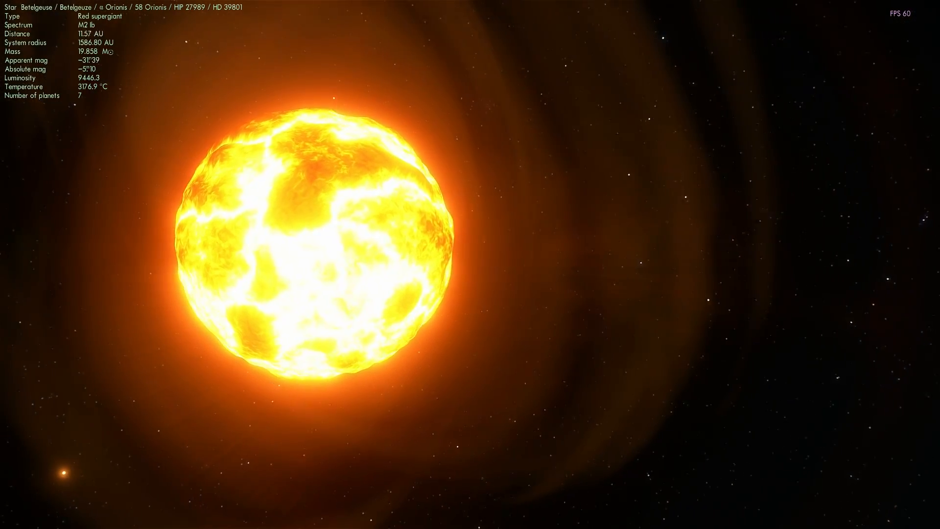
scroll("down", 3)
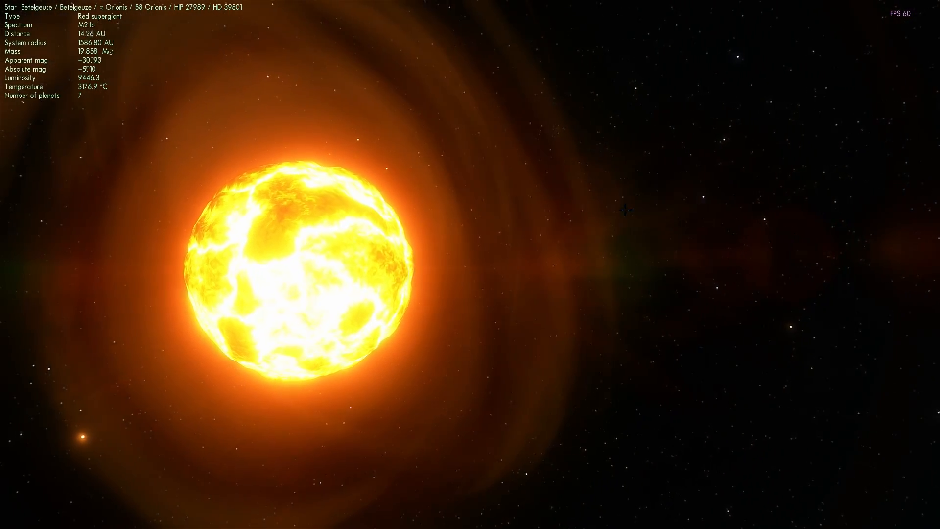
scroll("down", 3)
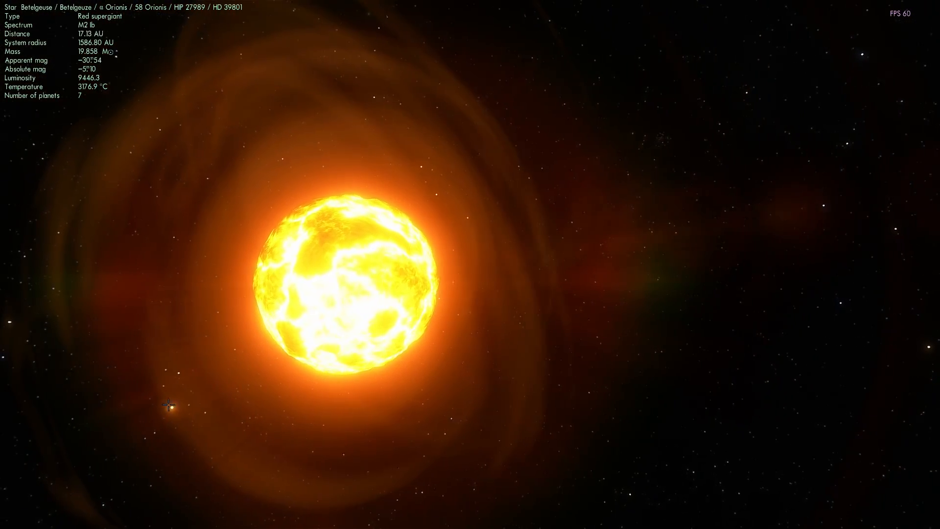
scroll("down", 3)
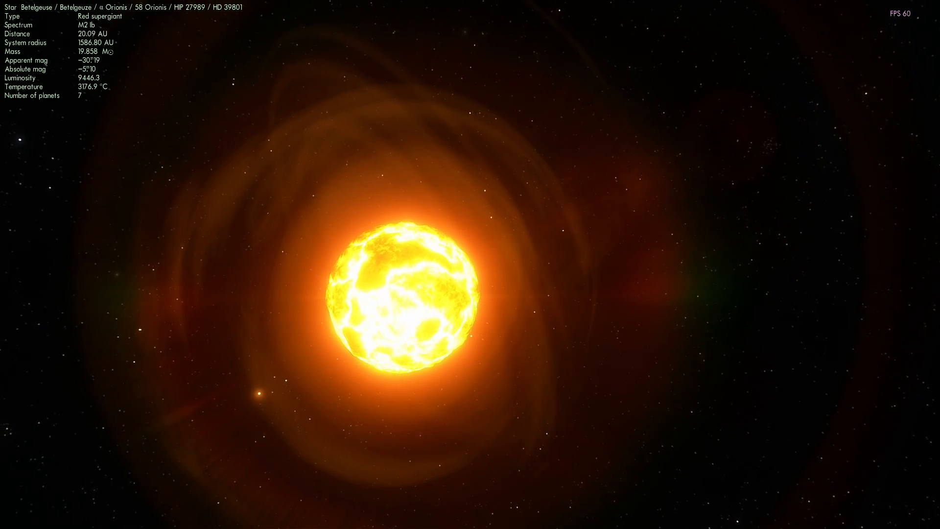
scroll("down", 3)
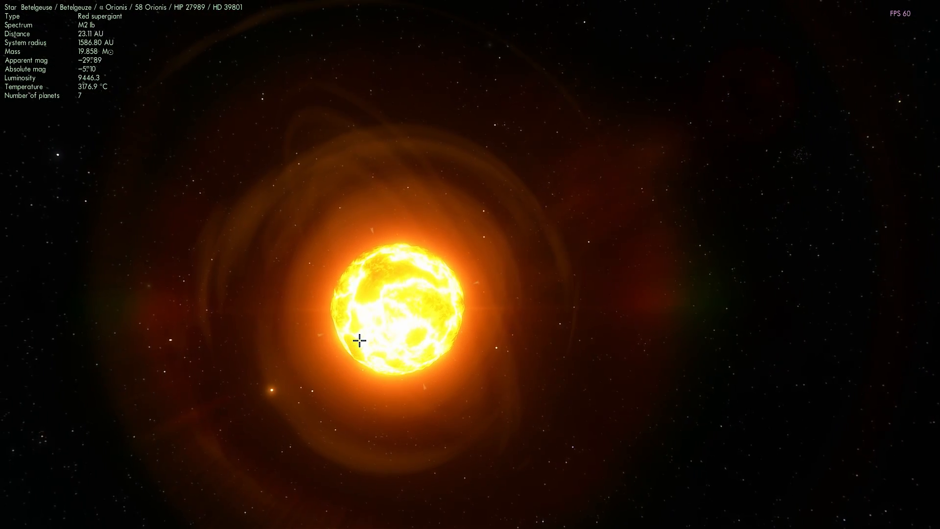
scroll("down", 3)
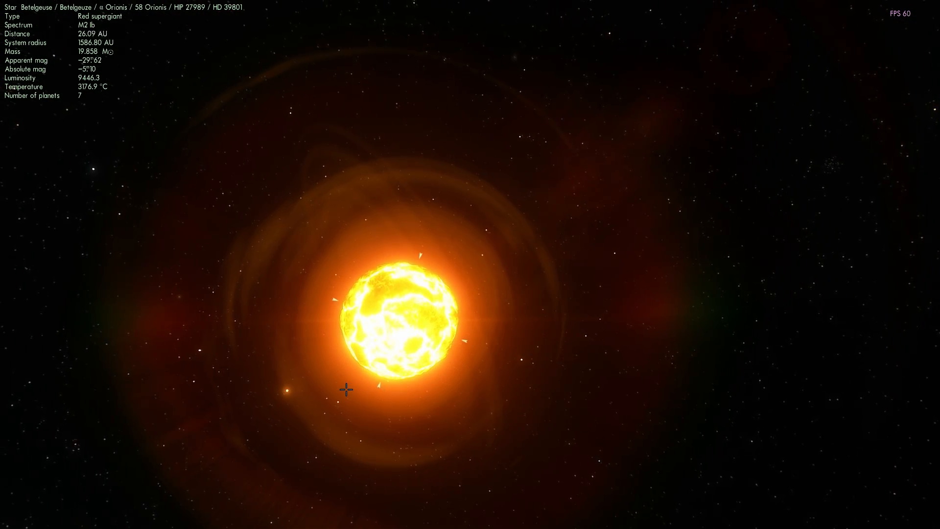
scroll("down", 3)
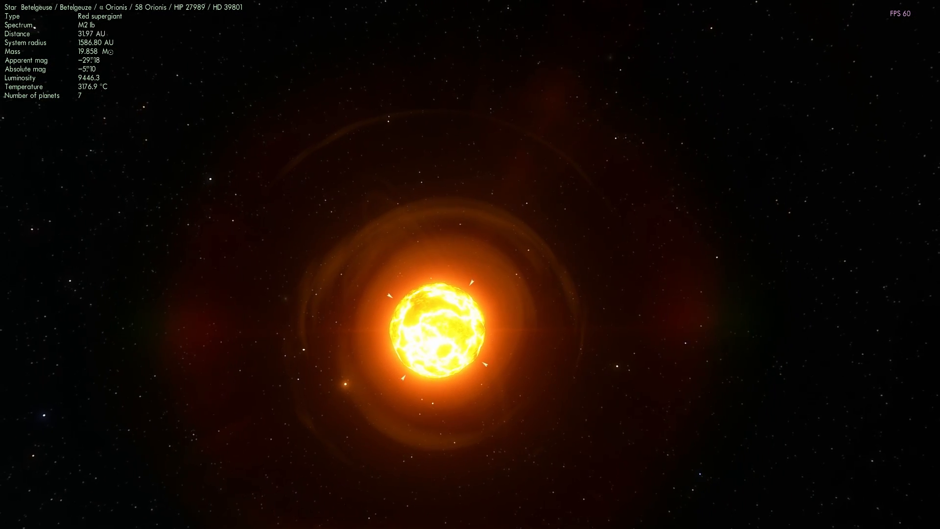
scroll("down", 3)
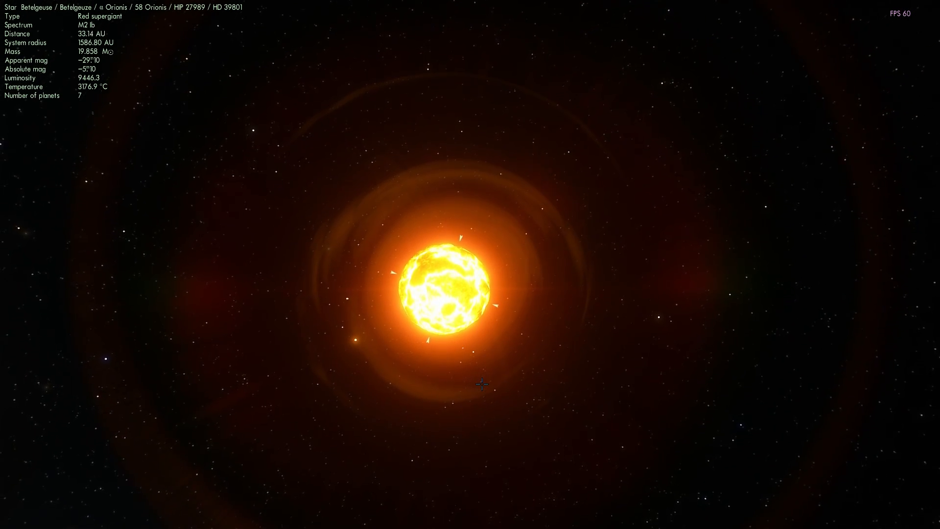
scroll("down", 3)
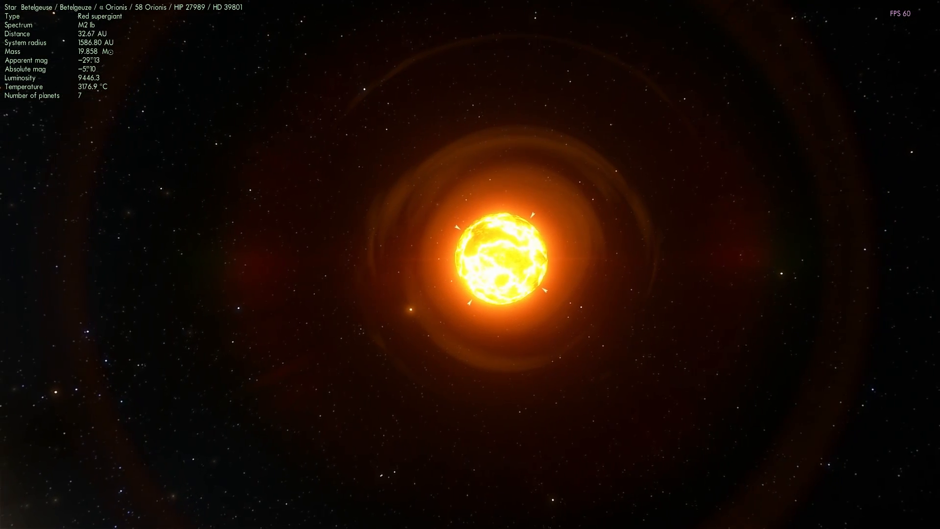
scroll("down", 3)
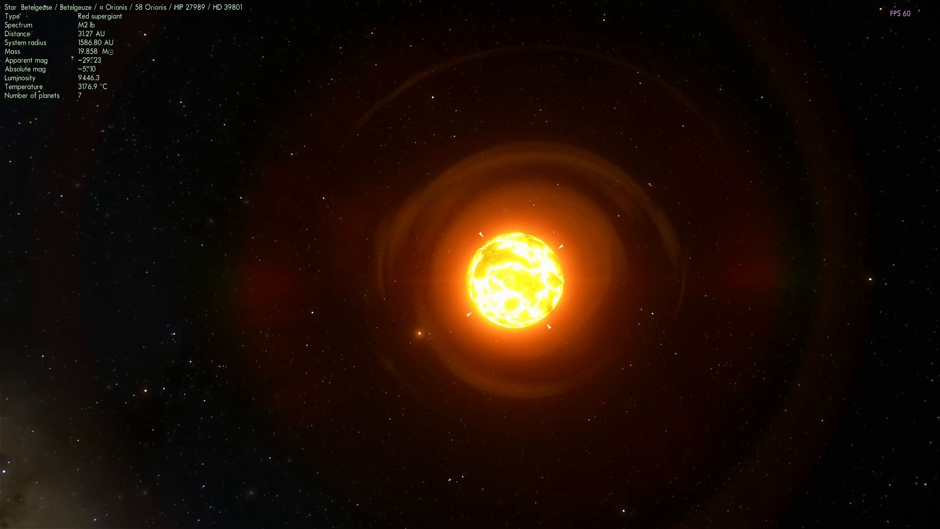
scroll("down", 3)
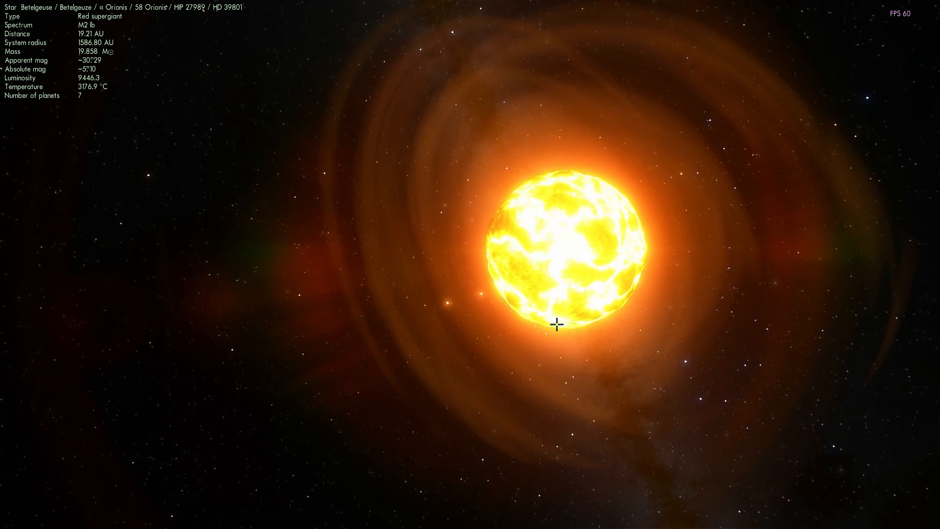
- Move in on Betelgeuse until its churning surface fills the view at about 8.6 AU
scroll("down", 3)
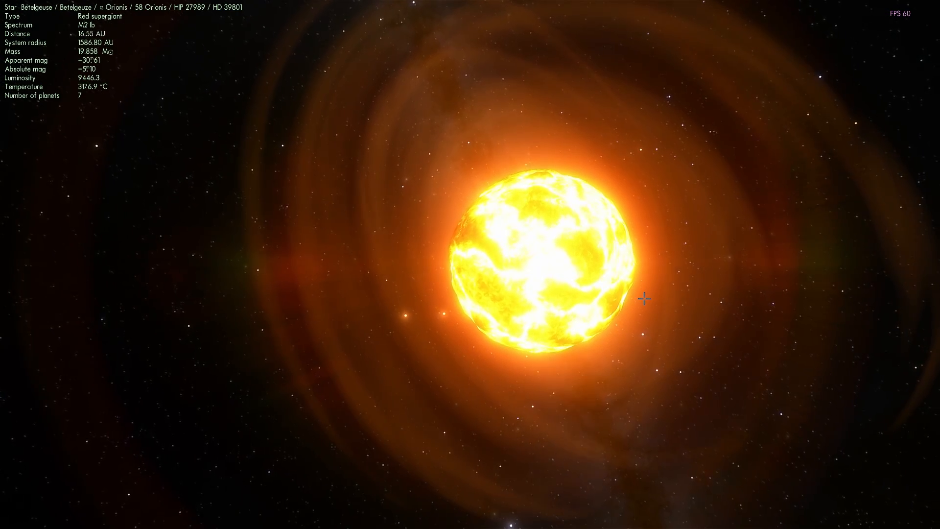
scroll("down", 3)
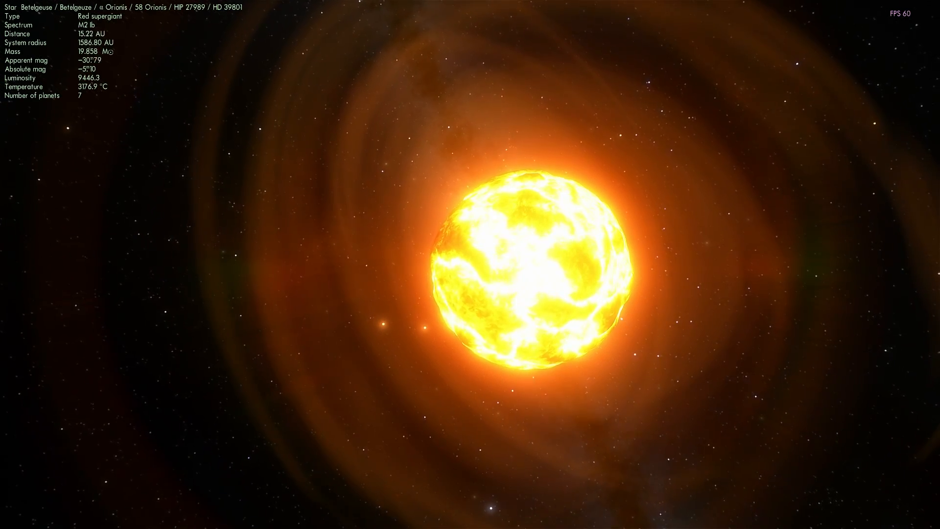
scroll("down", 3)
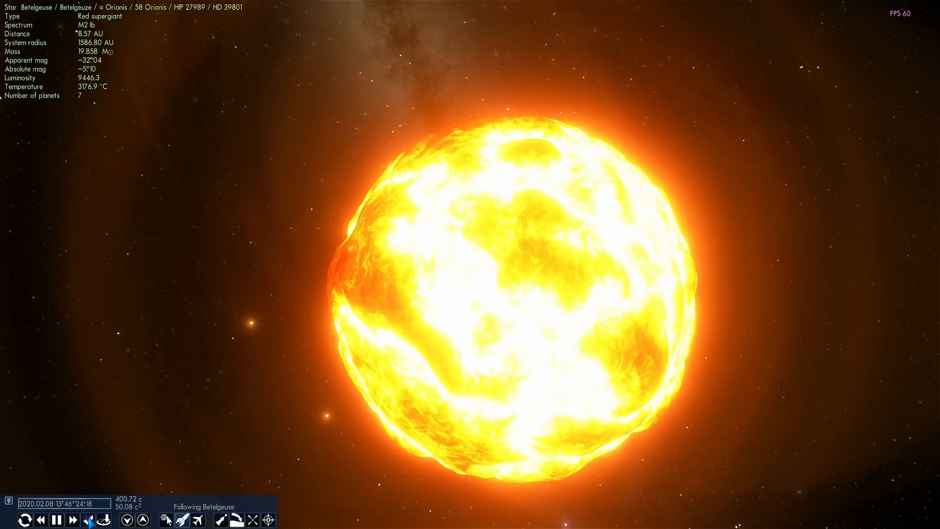
- Speed up simulated time twice and zoom the camera around Betelgeuse
left_click(74, 520)
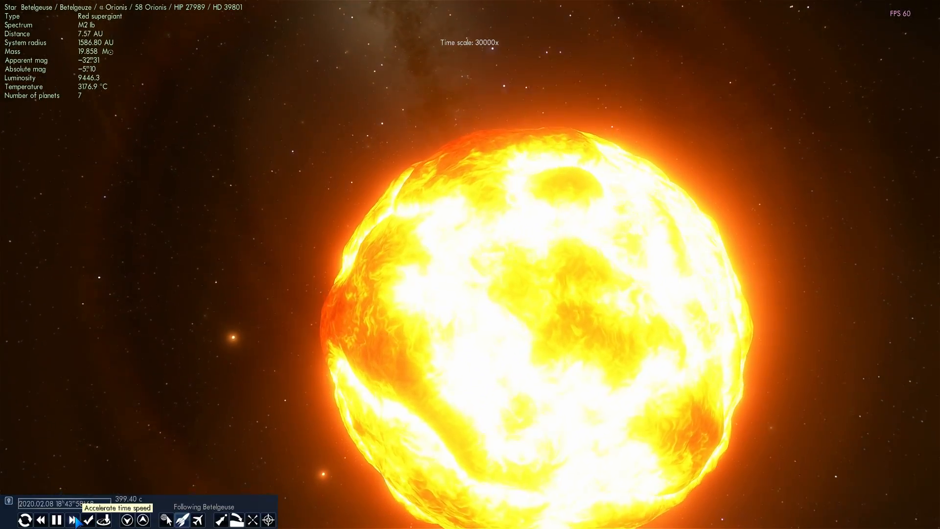
left_click(74, 521)
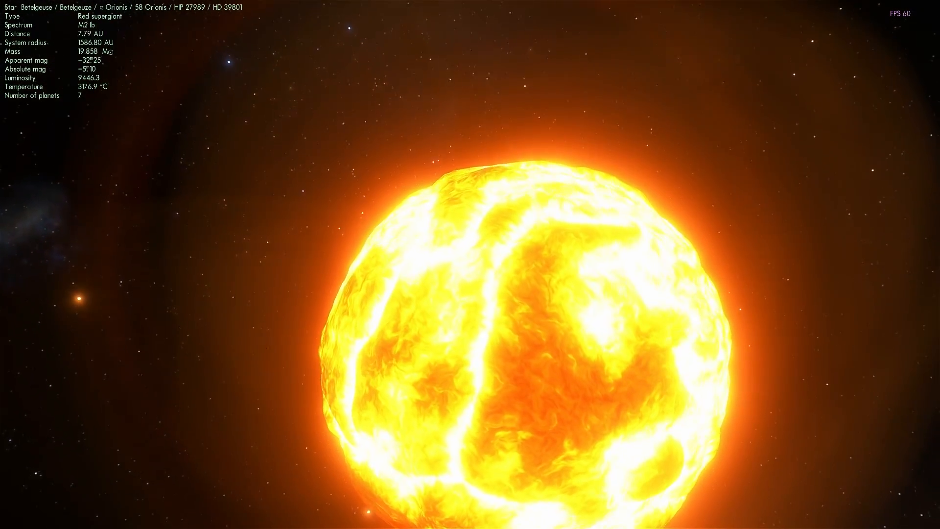
scroll("down", 3)
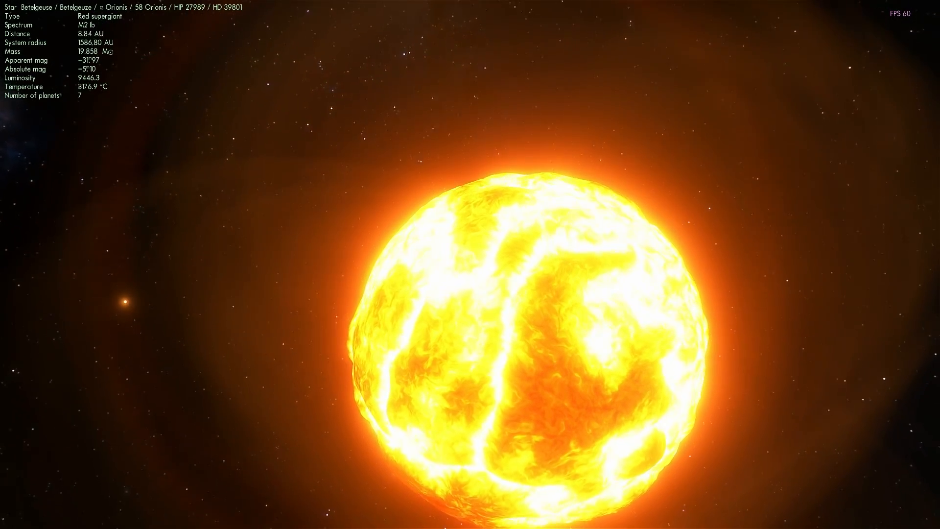
scroll("down", 3)
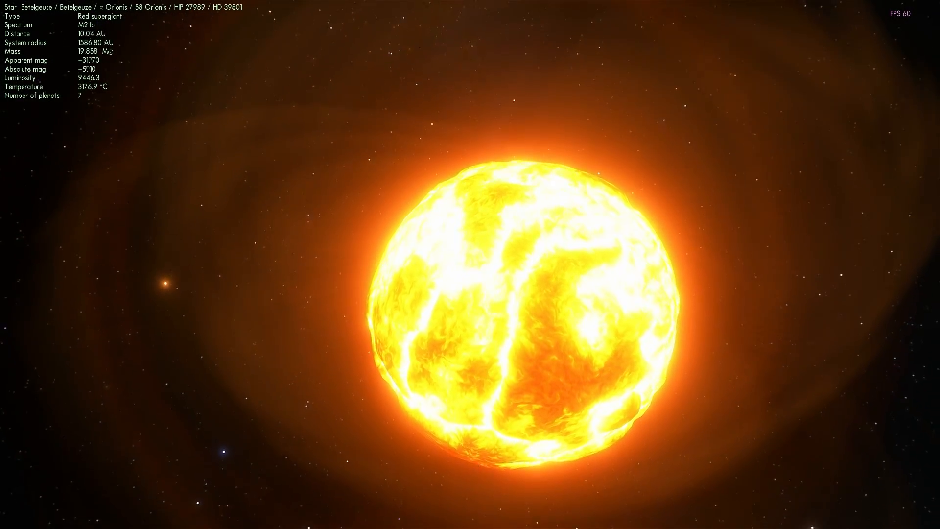
scroll("down", 3)
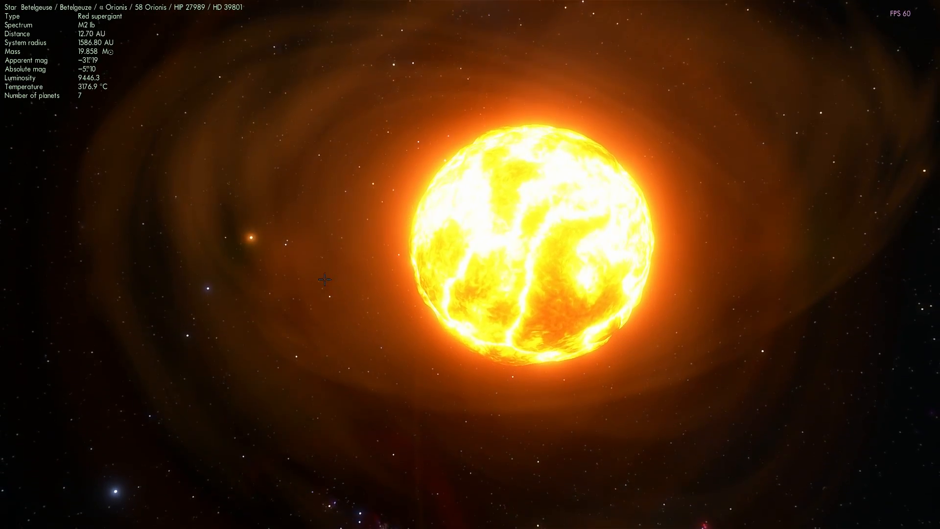
scroll("down", 3)
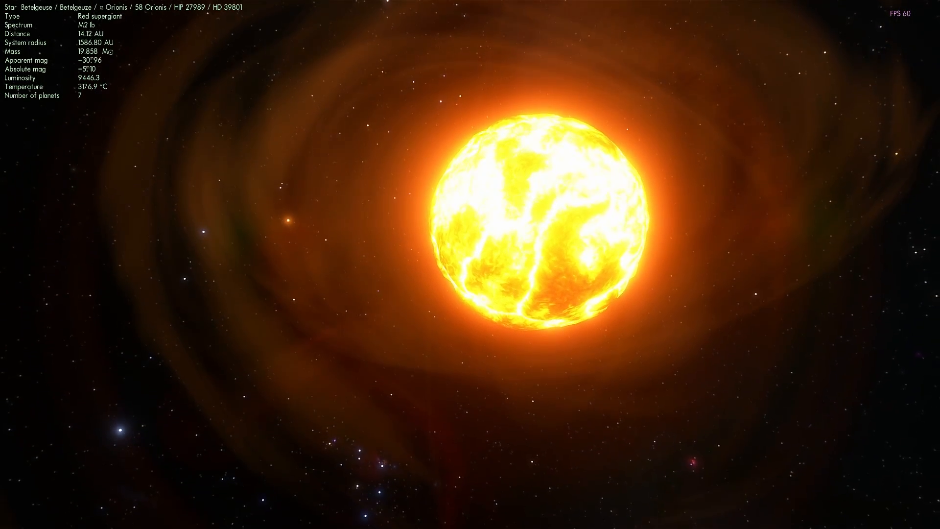
scroll("down", 3)
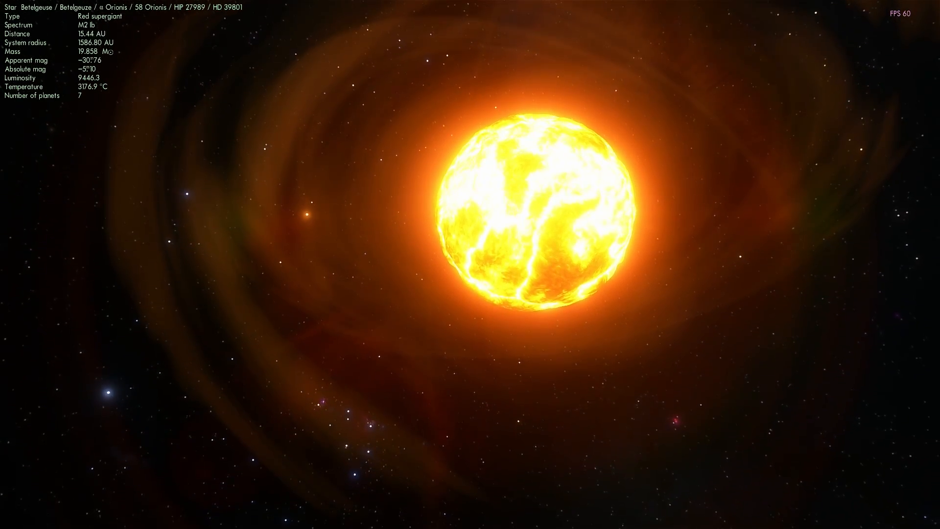
scroll("down", 3)
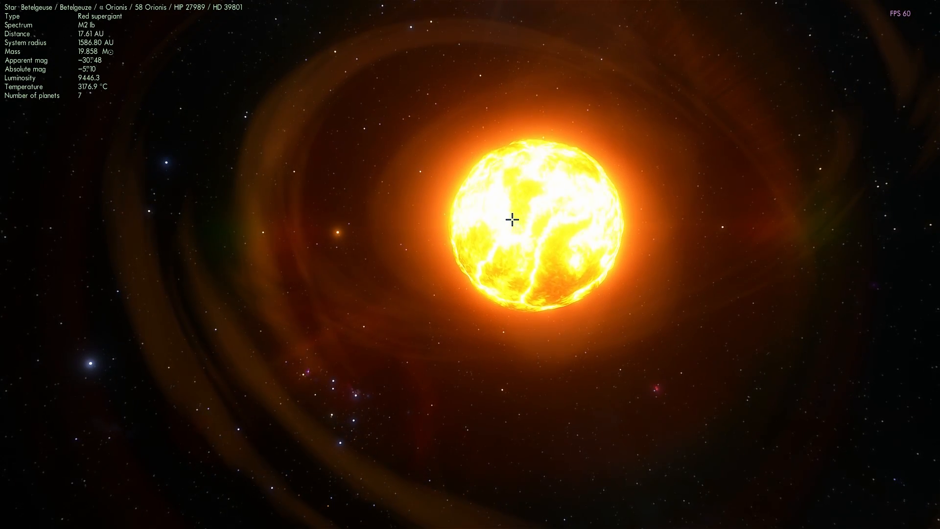
scroll("down", 3)
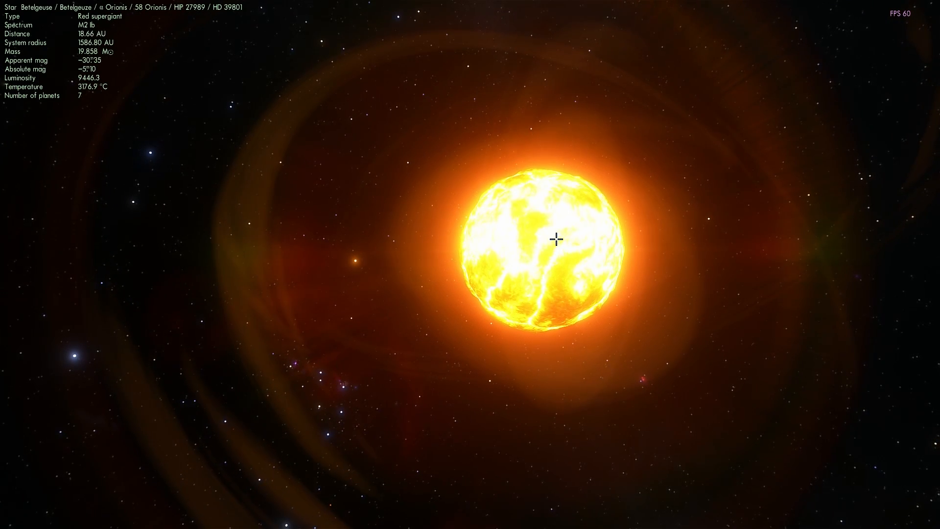
scroll("down", 3)
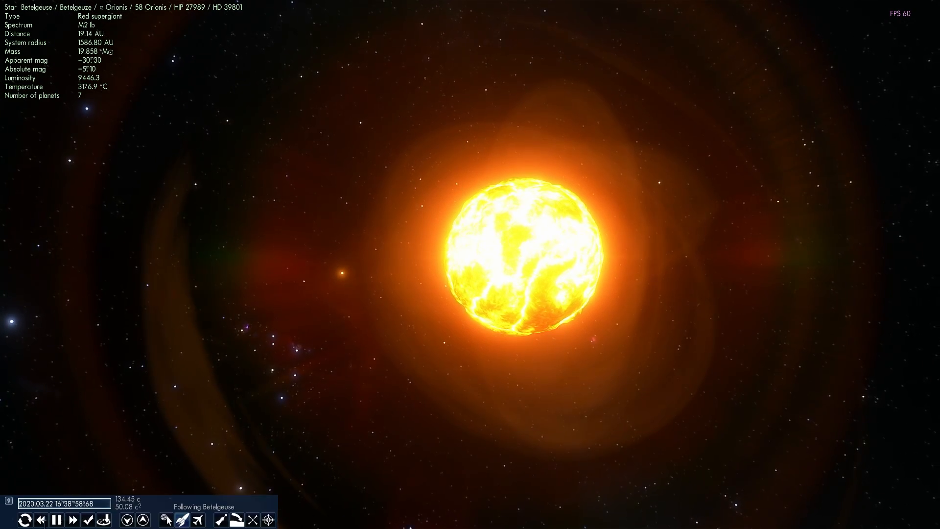
- Adjust the time rate again and zoom until Betelgeuse's surface spans the lower view
left_click(72, 520)
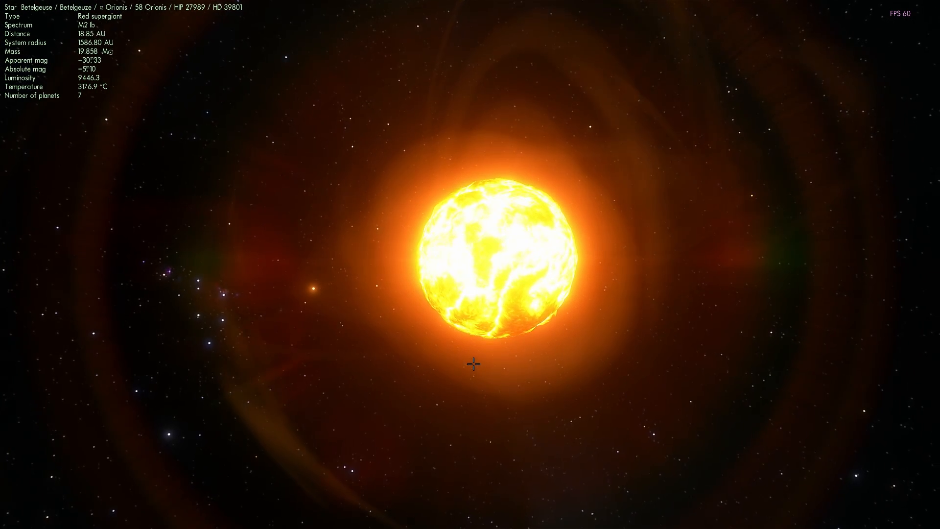
scroll("down", 3)
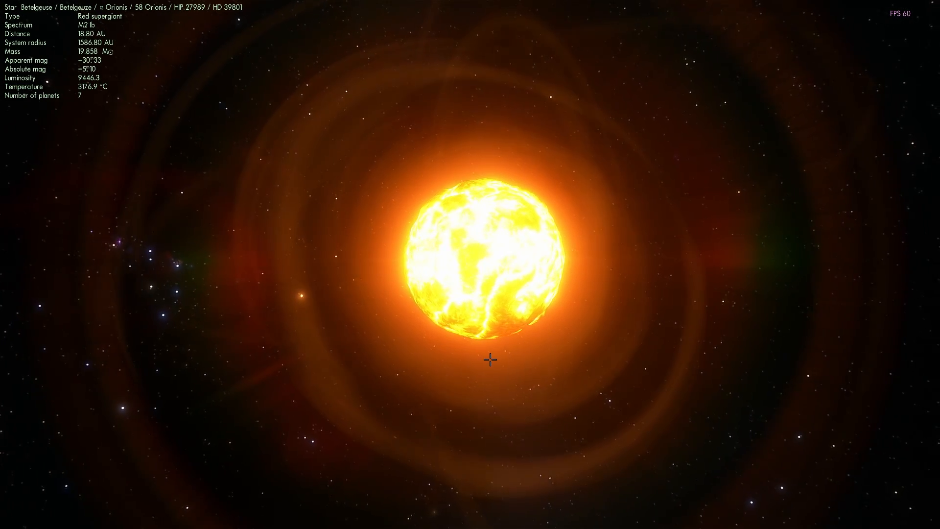
scroll("down", 3)
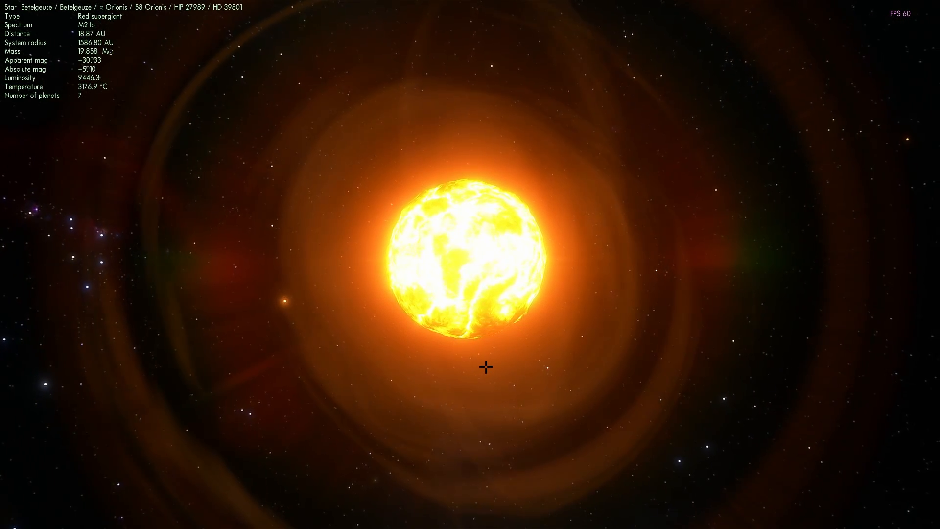
scroll("down", 3)
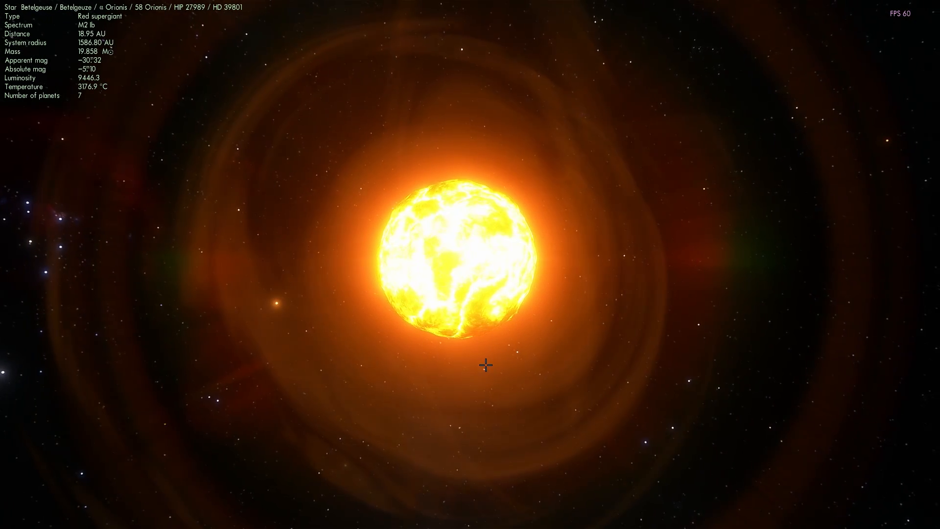
scroll("down", 3)
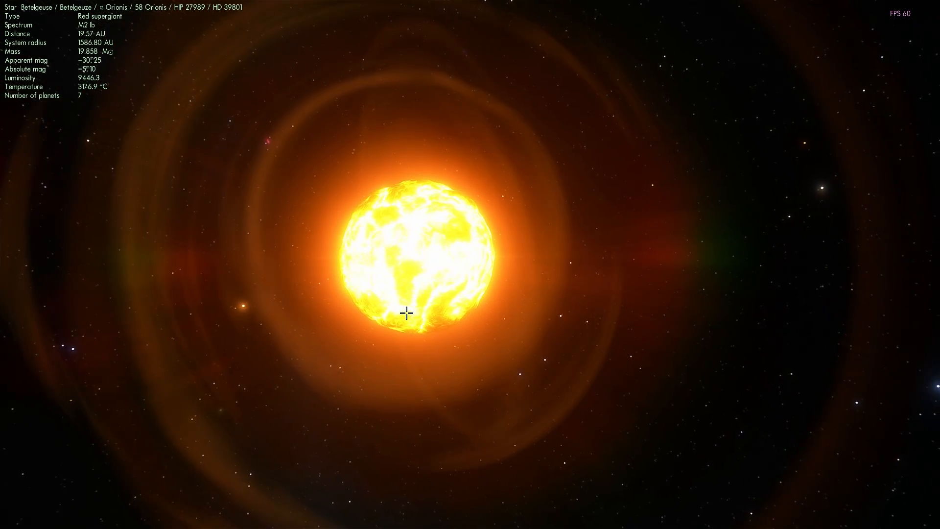
scroll("down", 3)
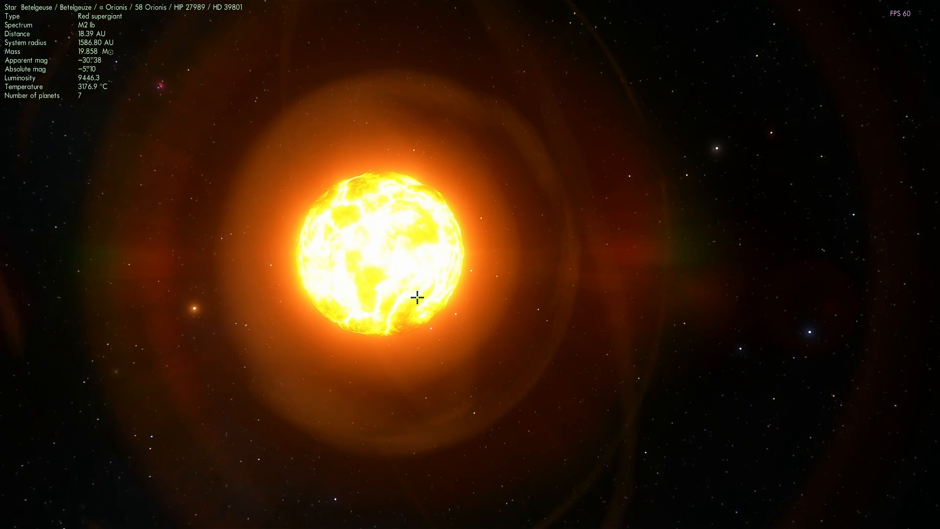
scroll("down", 3)
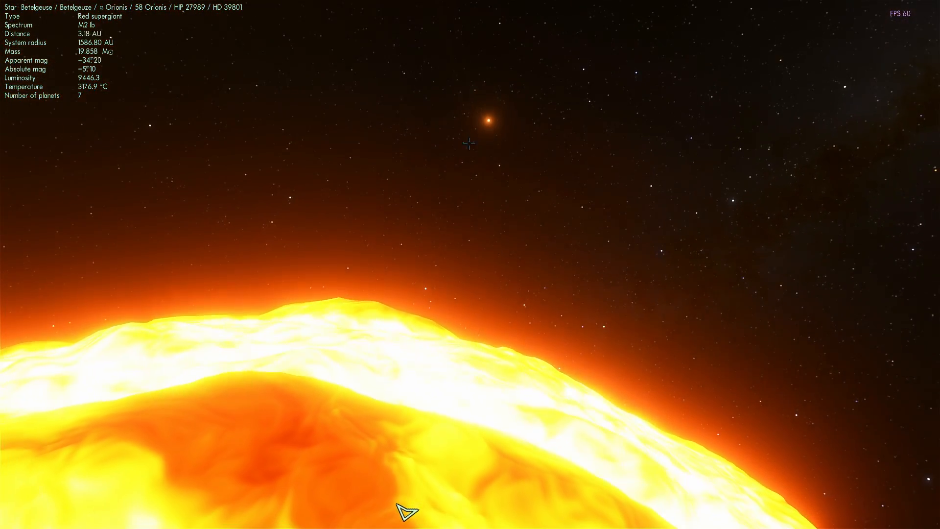
- Select the small orange planet Betelgeuse 1 above the star to show its data panel
left_click(486, 122)
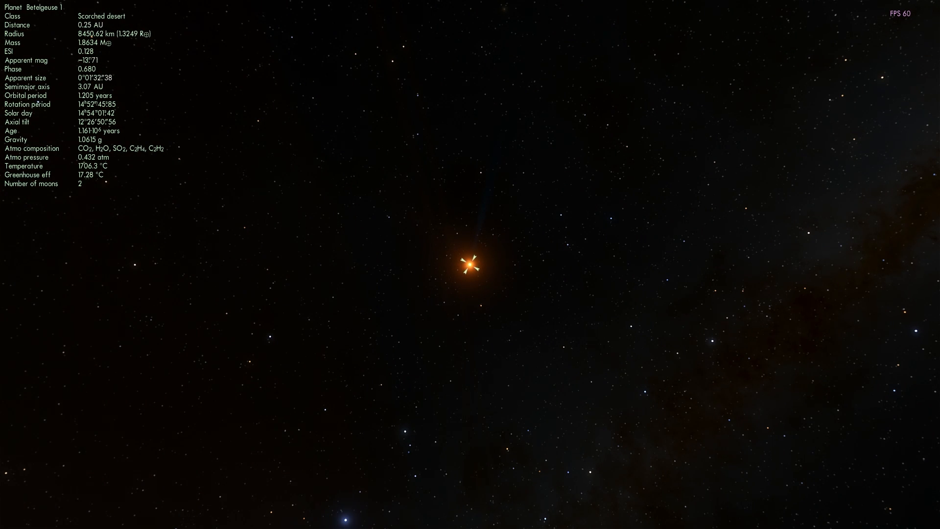
- Fly toward Betelgeuse's blazing surface with Betelgeuse 1 selected, accelerating time twice
scroll("up", 3)
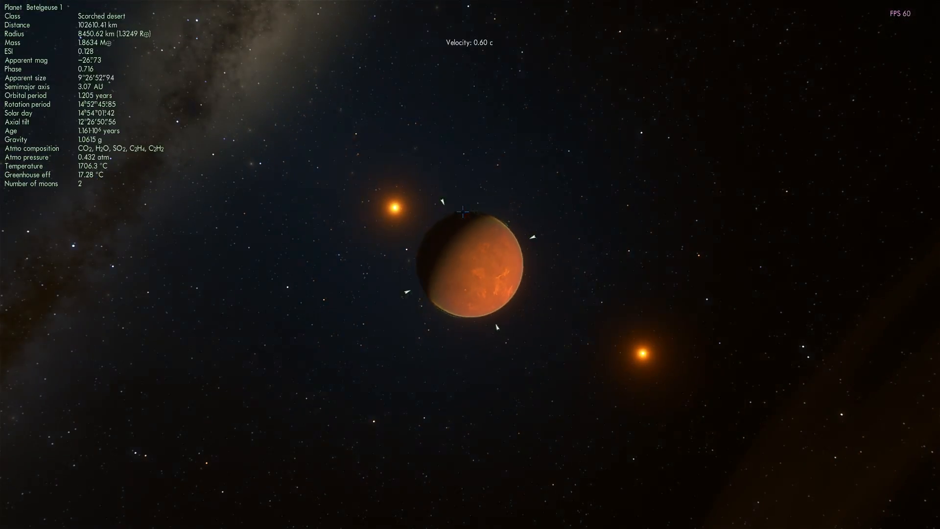
scroll("down", 3)
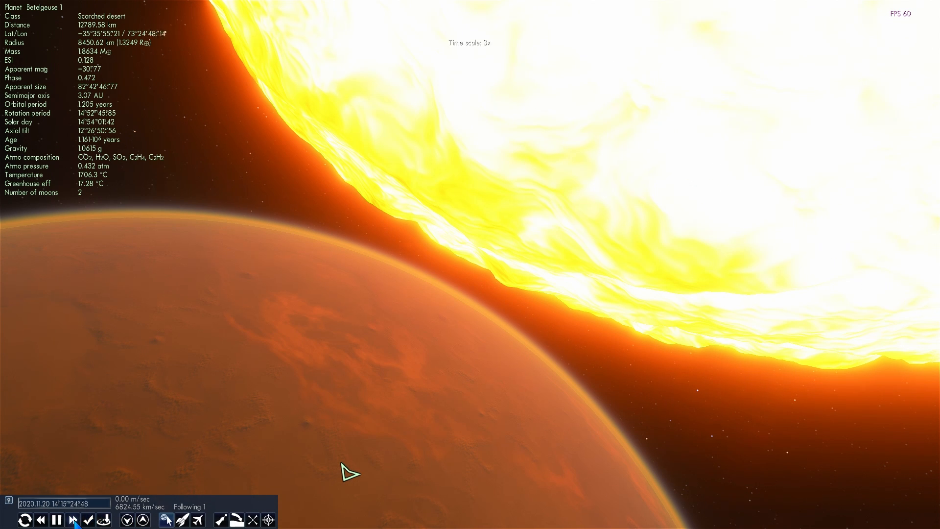
left_click(74, 521)
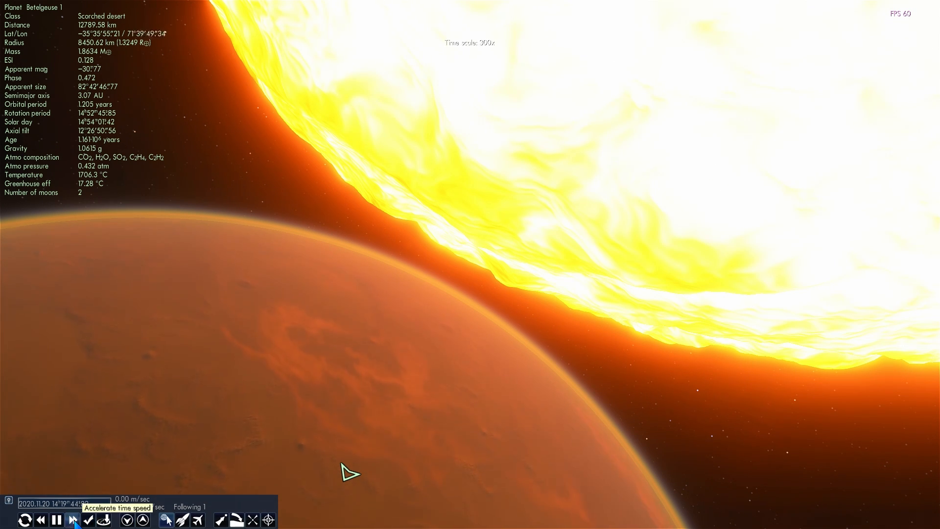
left_click(72, 519)
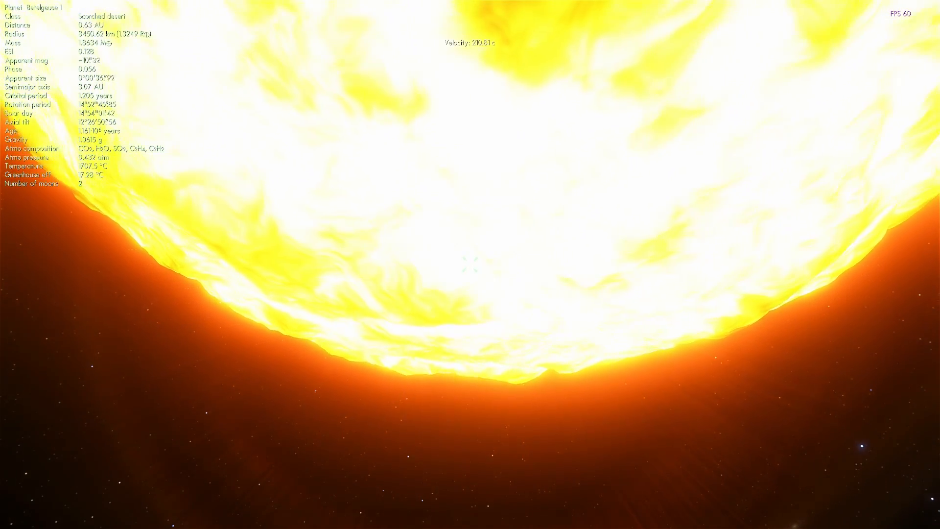
- Pull back from Betelgeuse and press O, bringing planet Betelgeuse 2 into view
scroll("down", 3)
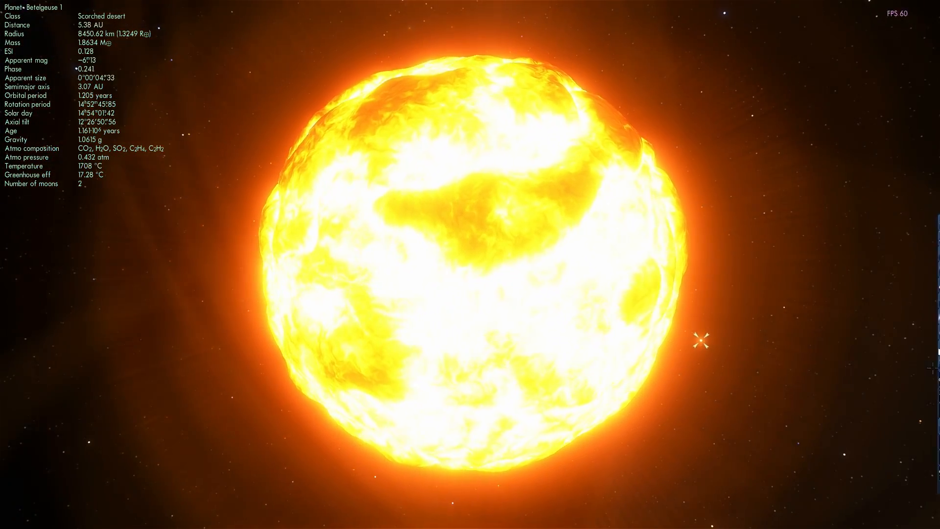
scroll("down", 3)
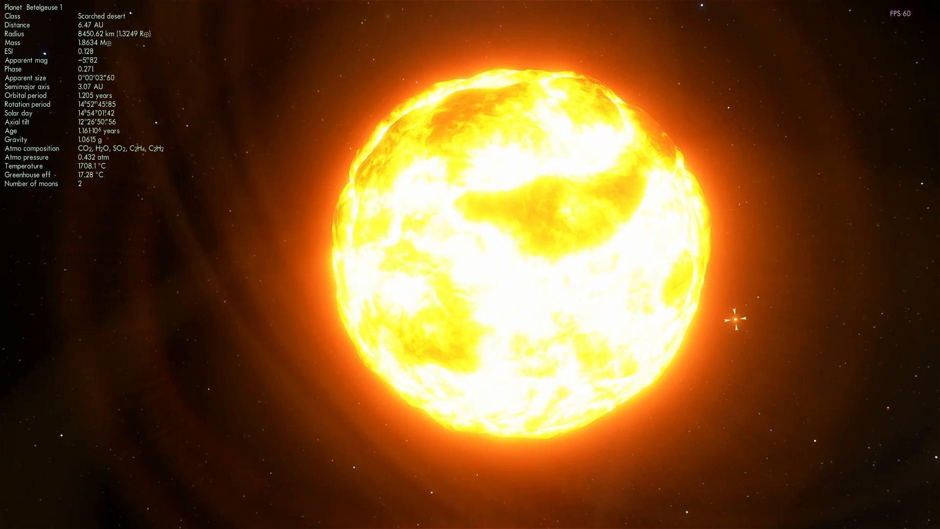
key("o")
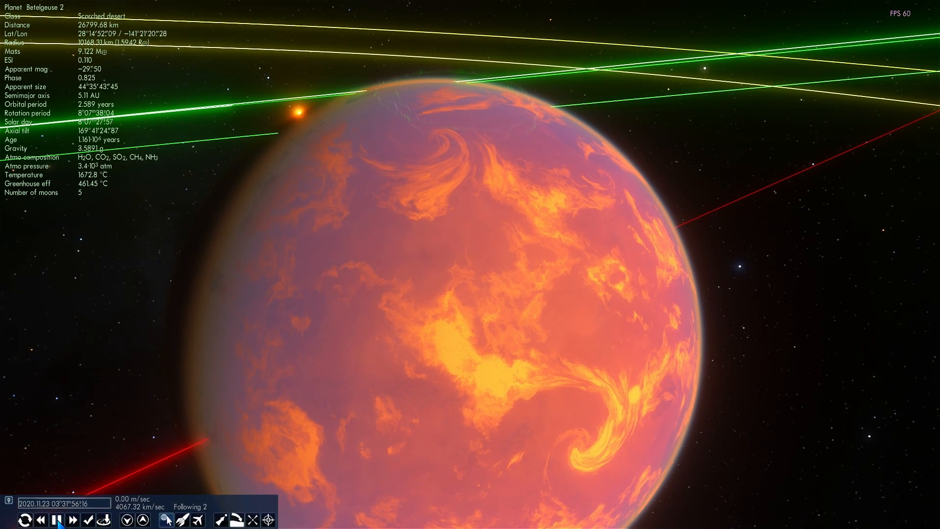
- Accelerate time and fly away until the planets' green orbit paths surround Betelgeuse
left_click(74, 521)
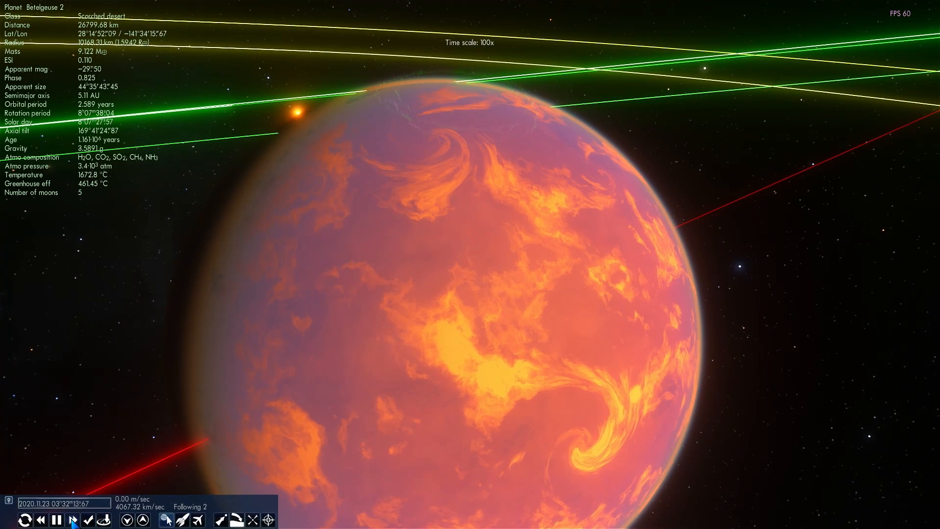
left_click(74, 520)
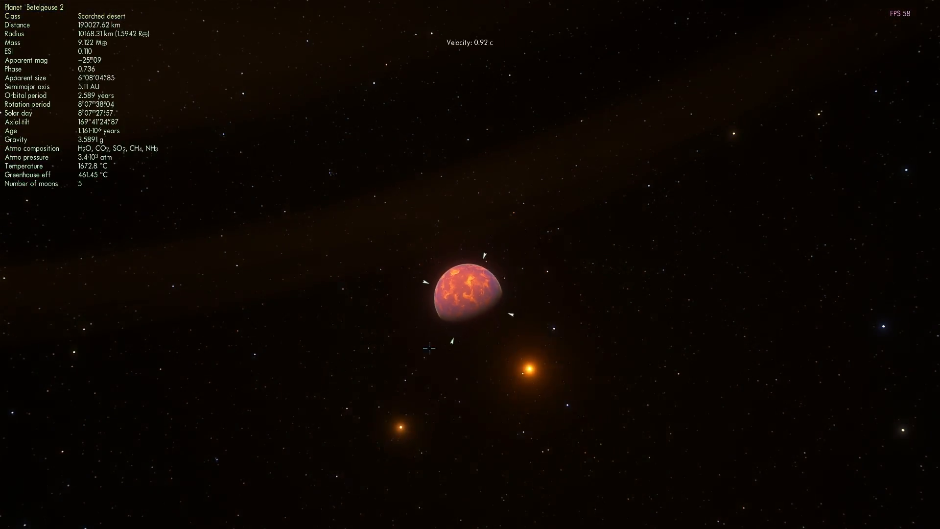
scroll("down", 3)
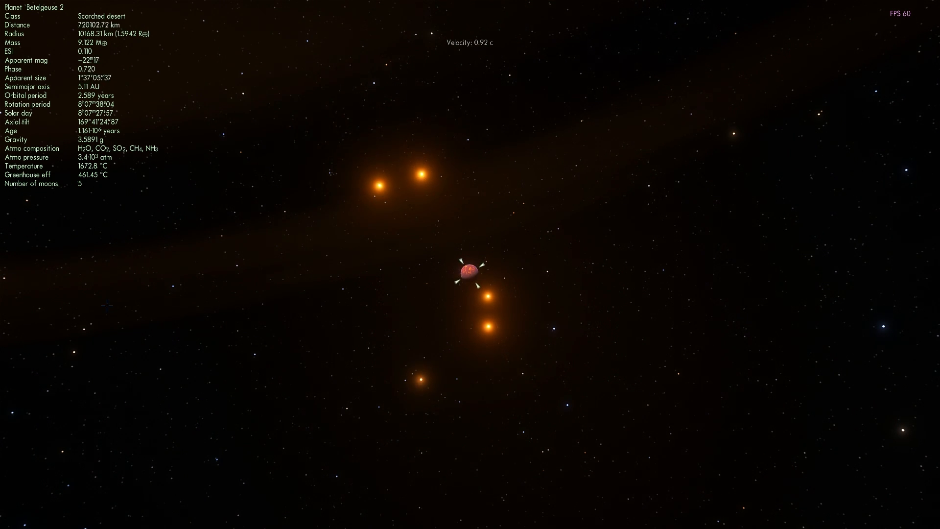
left_click(72, 521)
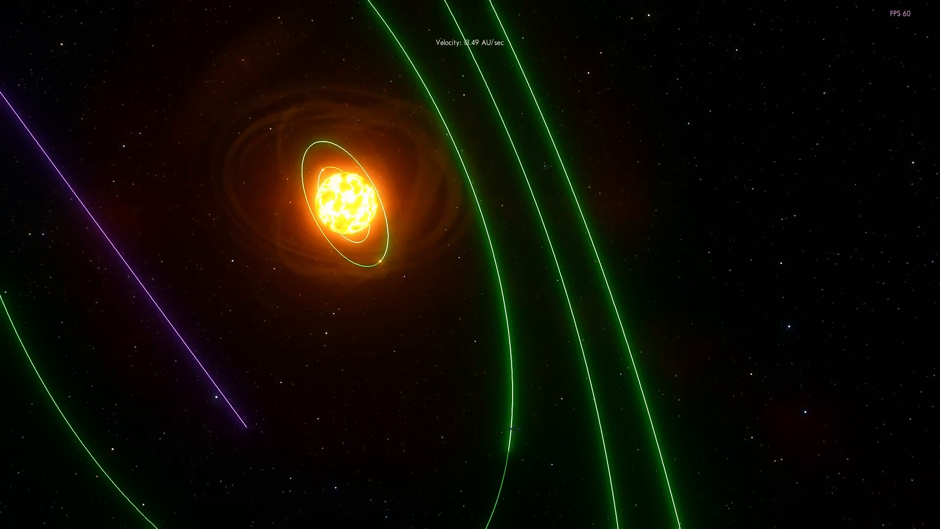
- Select Betelgeuse 5 on its orbit line and fly in to about 10,585 km
left_click(507, 423)
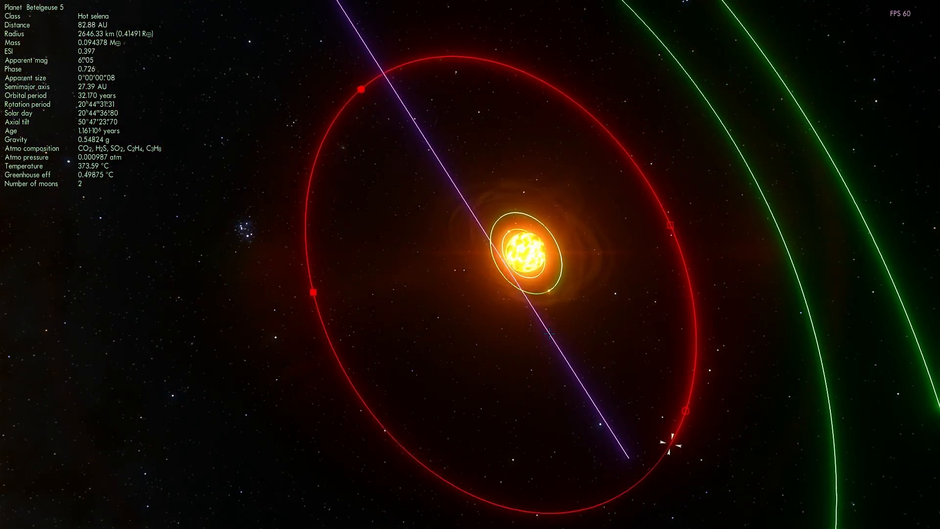
scroll("down", 3)
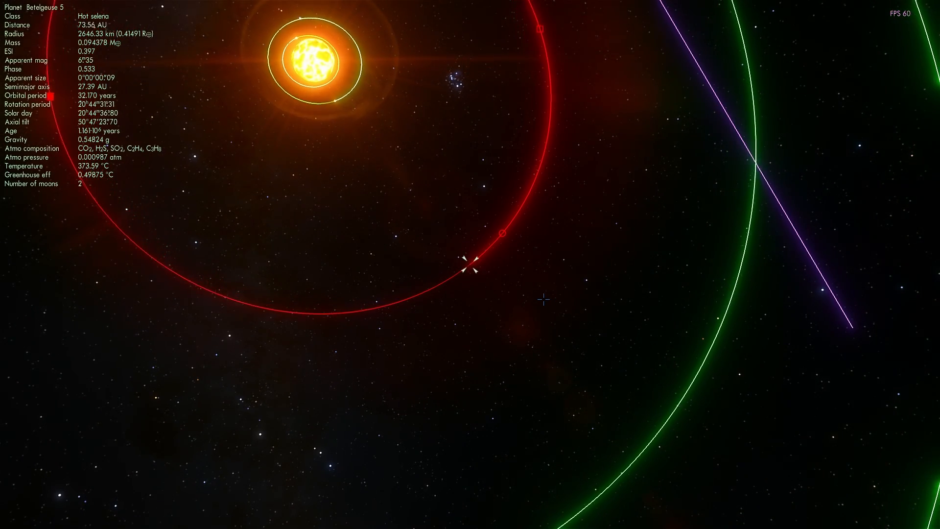
scroll("up", 3)
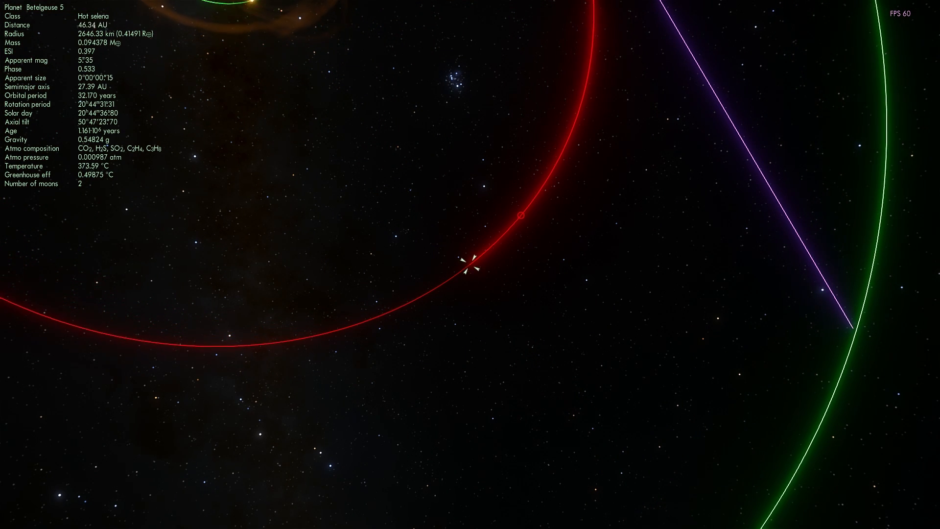
scroll("up", 3)
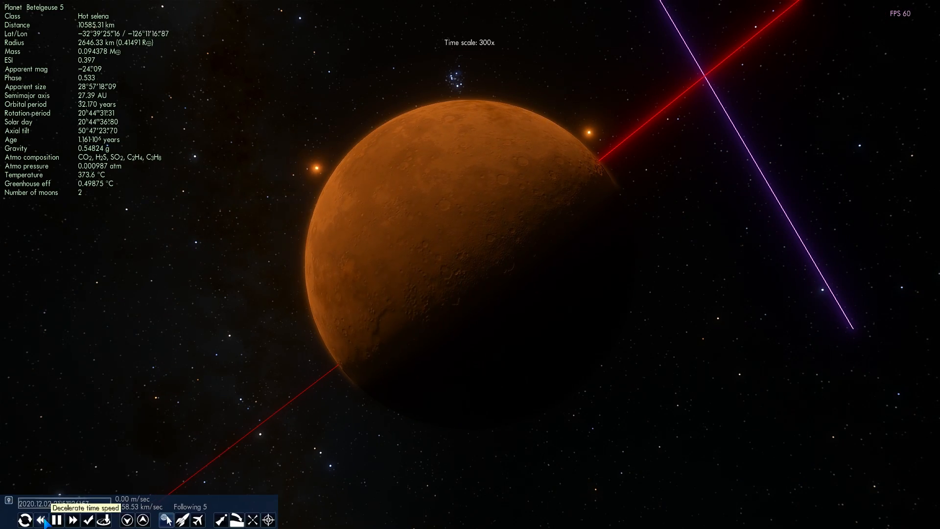
- Slow time back to normal while Betelgeuse 5 fills the view from about 12,090 km
left_click(41, 520)
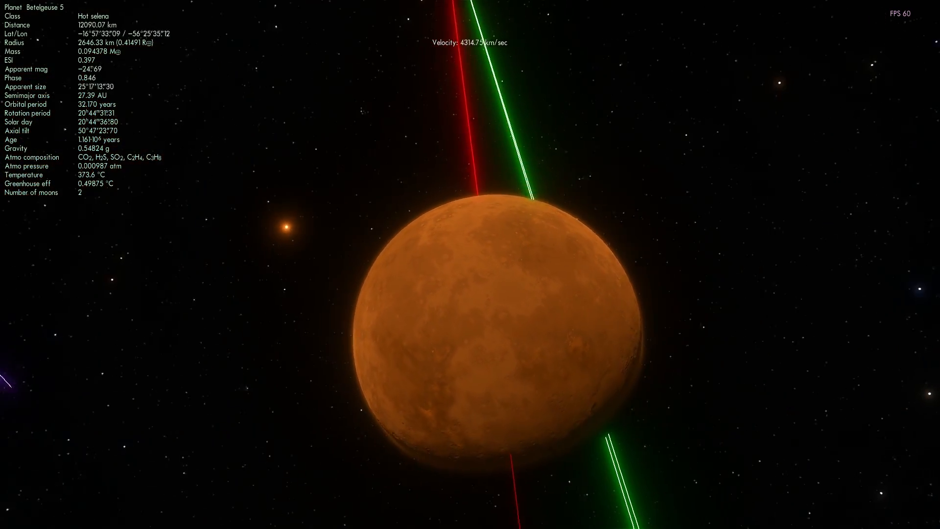
- Pull back from Betelgeuse 5, then close in on the Betelgeuse 6–6.1 barycenter to about 882,400 km
scroll("down", 3)
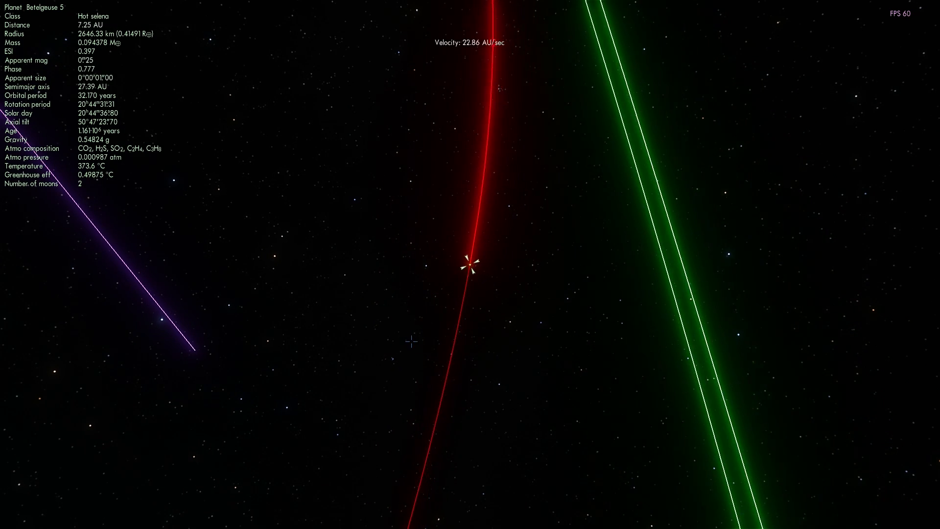
scroll("down", 3)
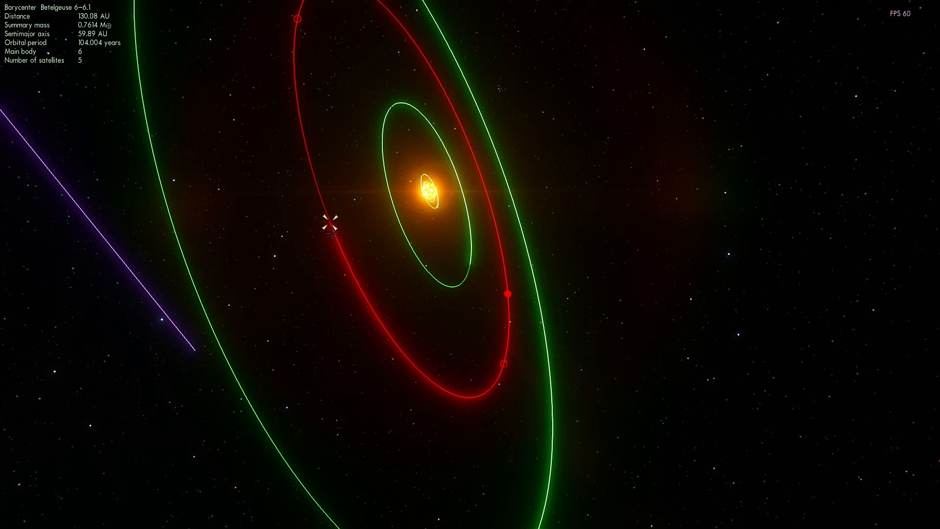
mouse_move(352, 261)
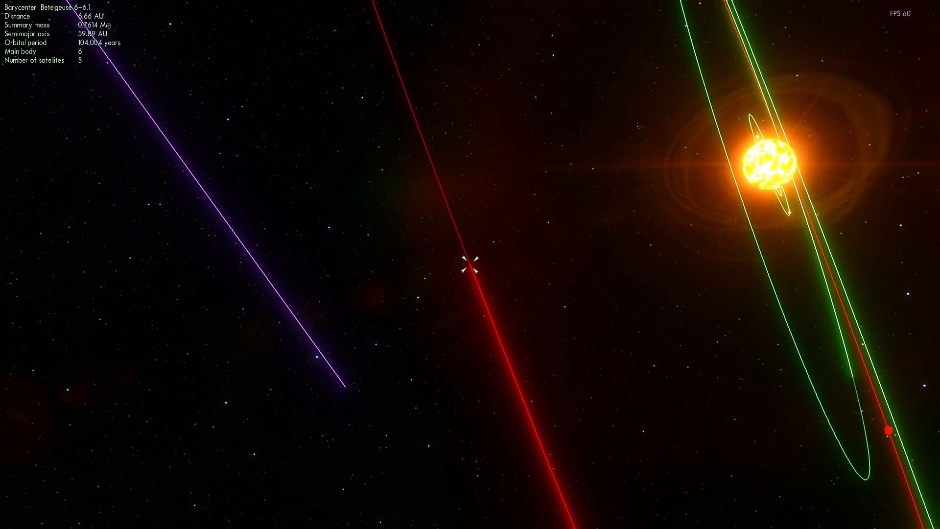
scroll("up", 3)
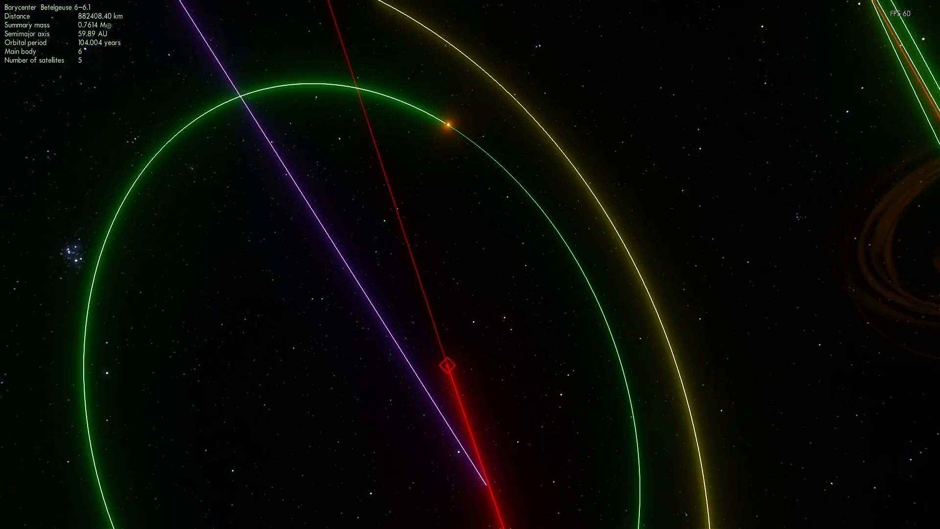
- Visit moon Betelgeuse 6.1, then approach planet Betelgeuse 6 to about 833,350 km
scroll("down", 3)
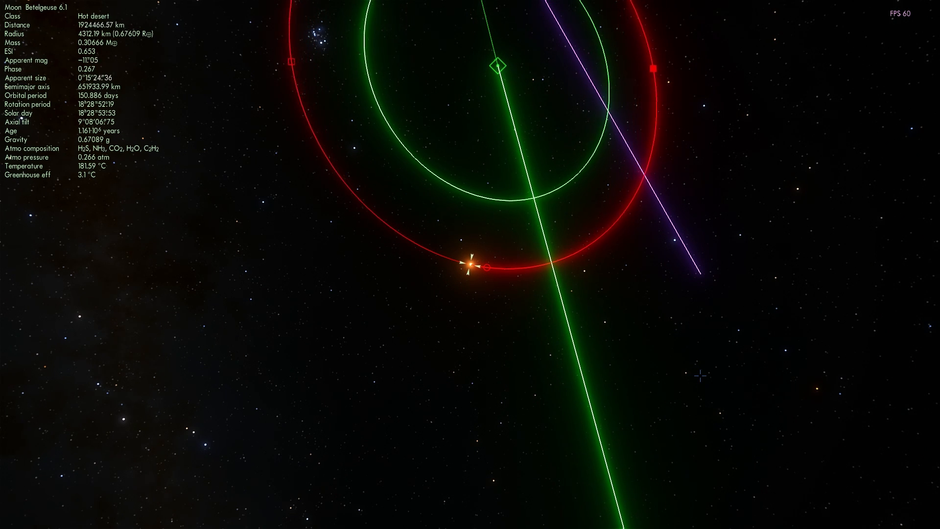
scroll("up", 3)
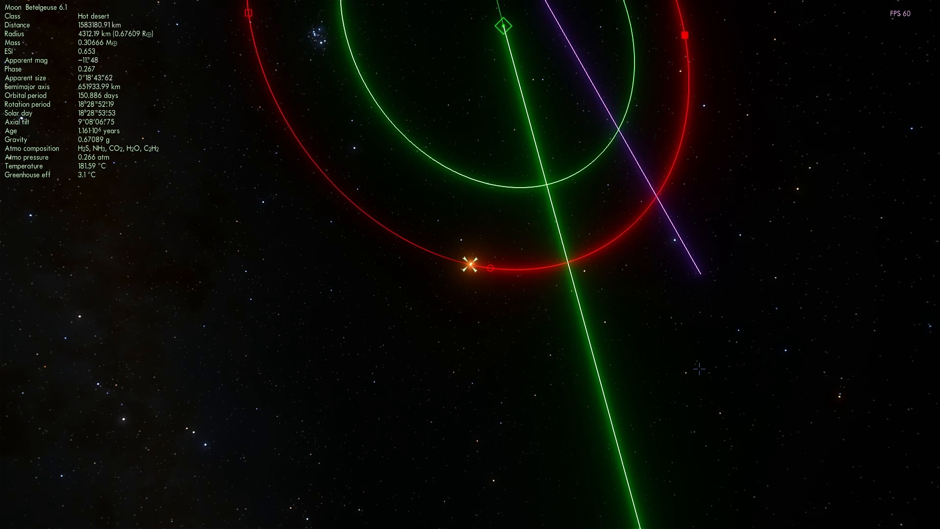
scroll("up", 3)
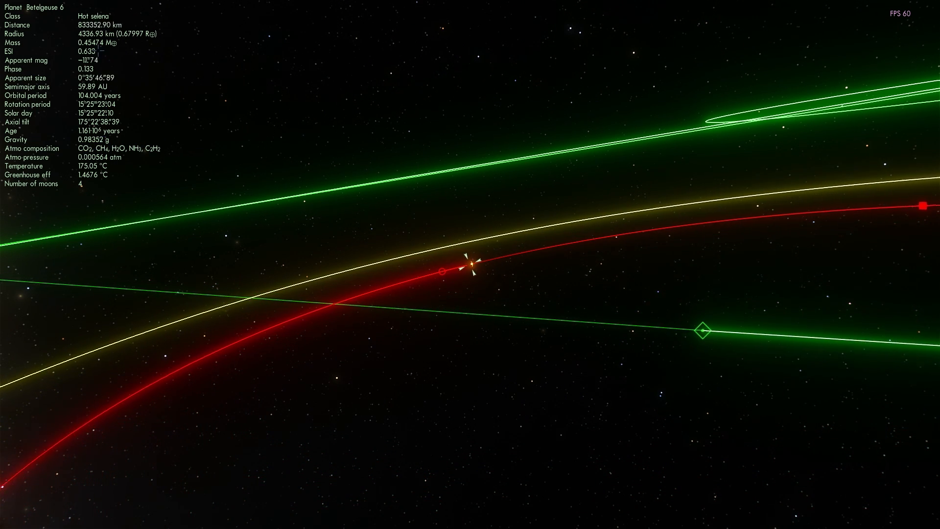
- Fly away from hot selena Betelgeuse 6 to about 0.08 AU with its details shown
scroll("up", 3)
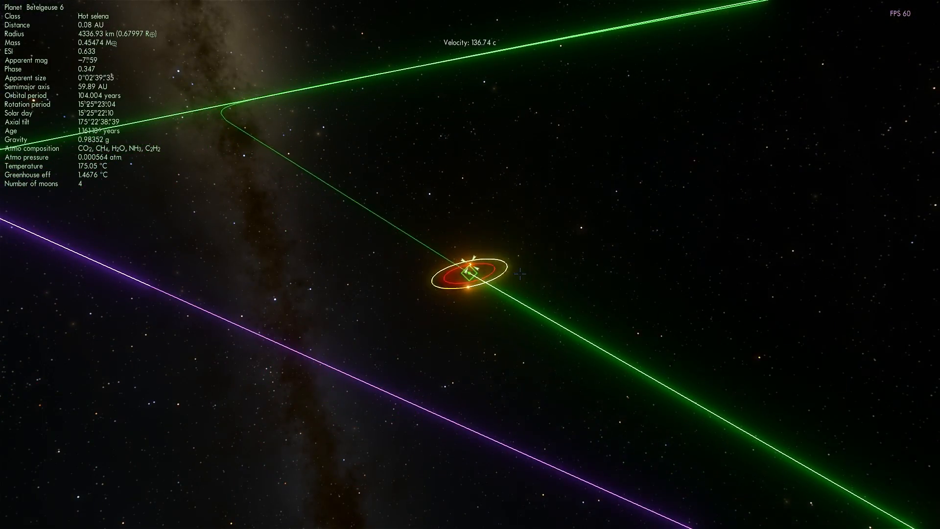
- Zoom out to the orbit lines and fly to hot desert planet Betelgeuse 7, about 13,855 km away
scroll("down", 3)
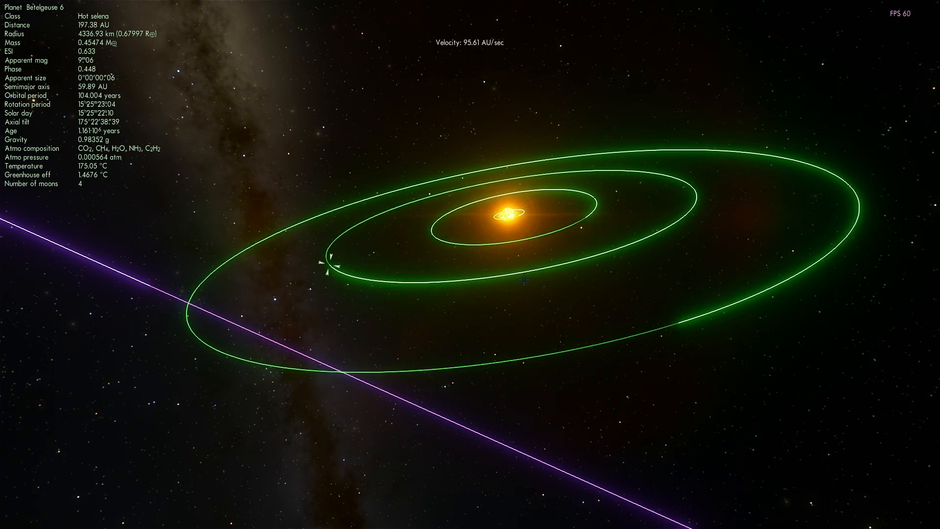
scroll("down", 3)
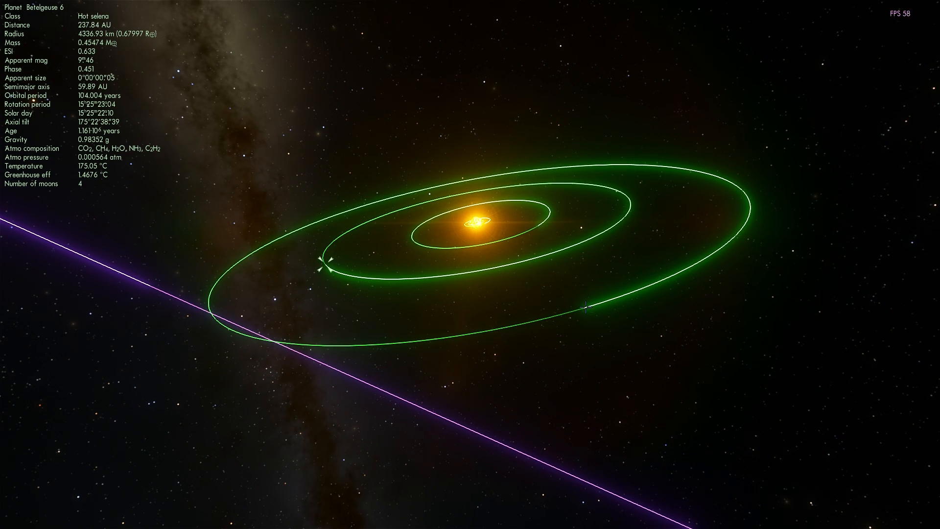
left_click(585, 306)
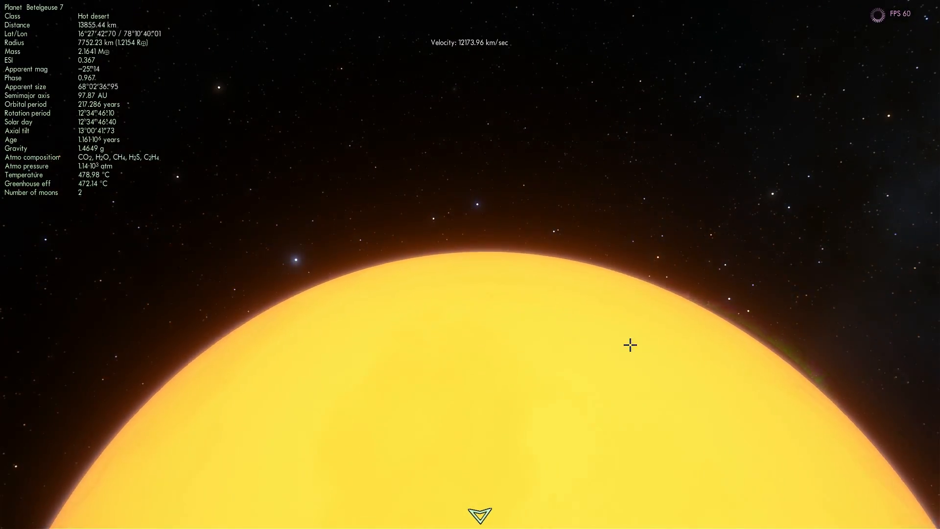
- Zoom out from Betelgeuse 7 and select the small red dwarf moon 7.D2 below it
scroll("down", 3)
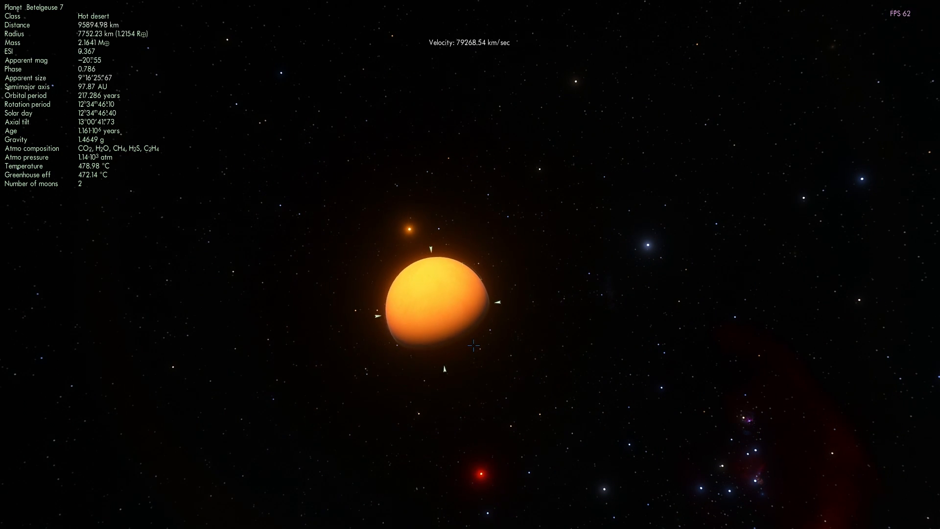
scroll("down", 3)
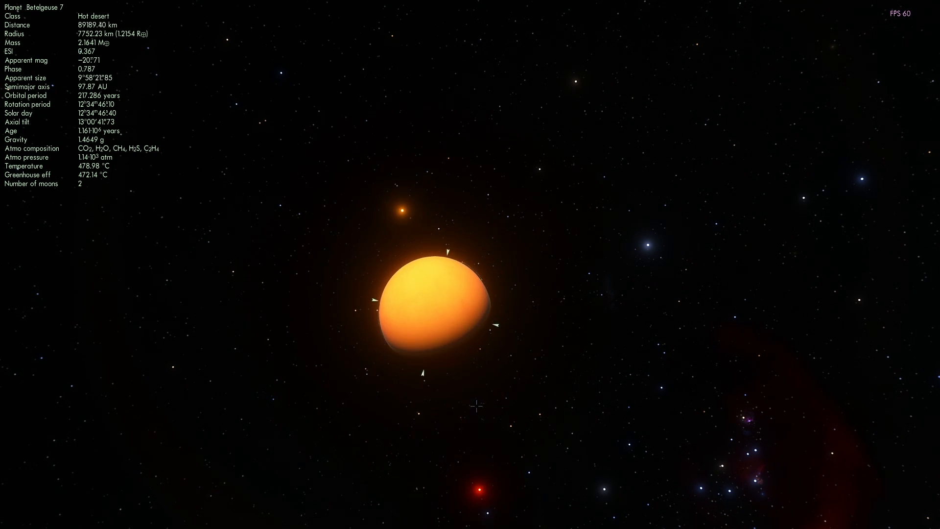
left_click(475, 480)
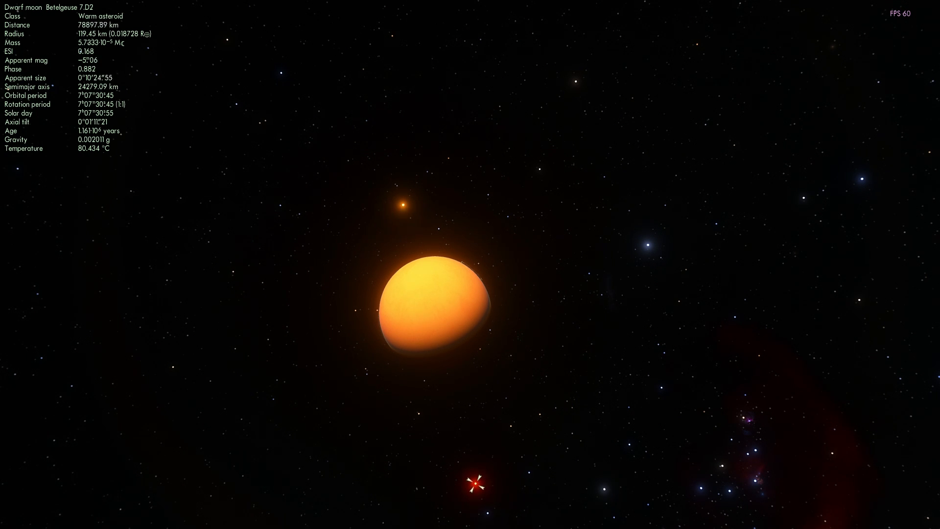
- Visit dwarf moon 7.D1 up close, then approach lumpy 7.D2 to about 1,644 km
left_click(408, 213)
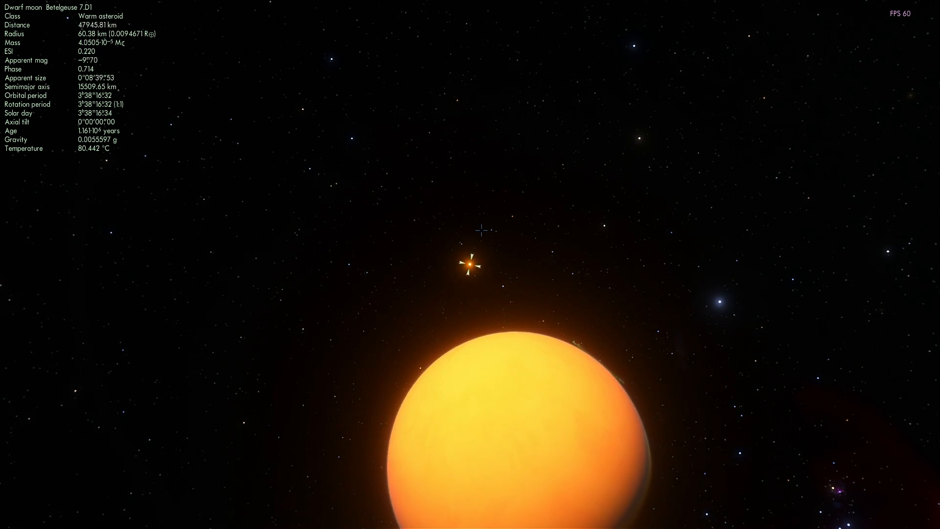
scroll("down", 3)
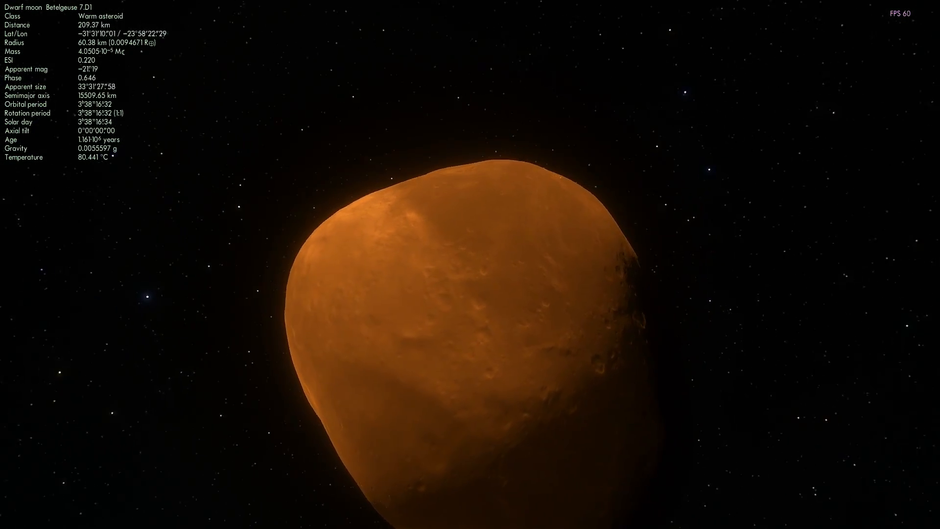
scroll("down", 3)
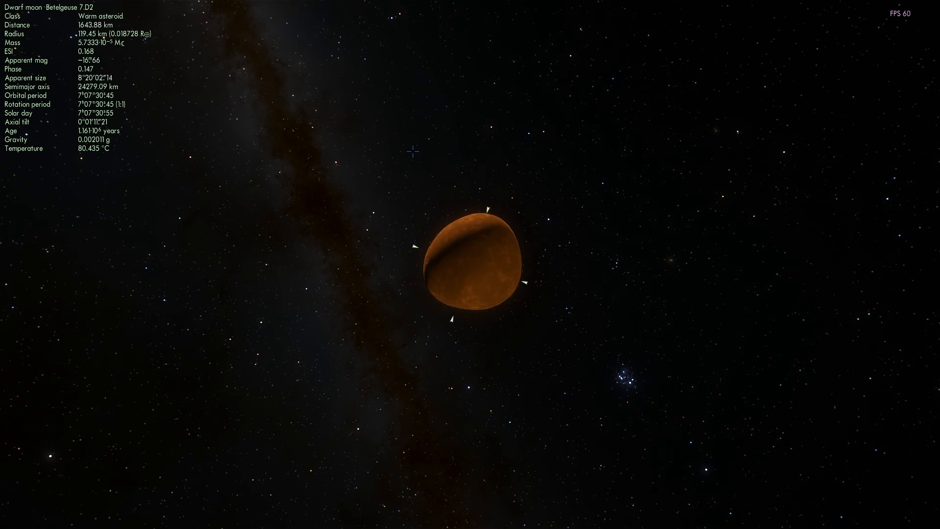
- Zoom toward 7.D2's surface, then fly out to view Betelgeuse from about 101 AU
scroll("up", 3)
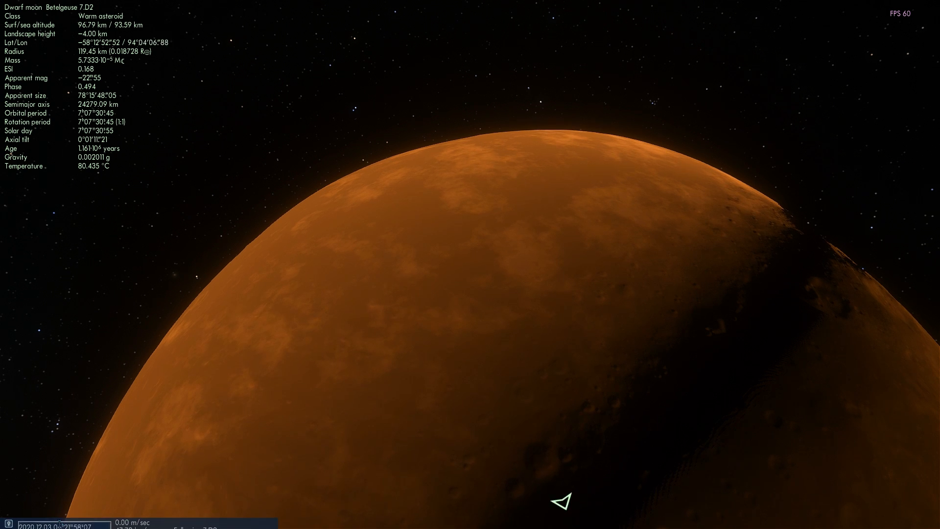
left_click(71, 520)
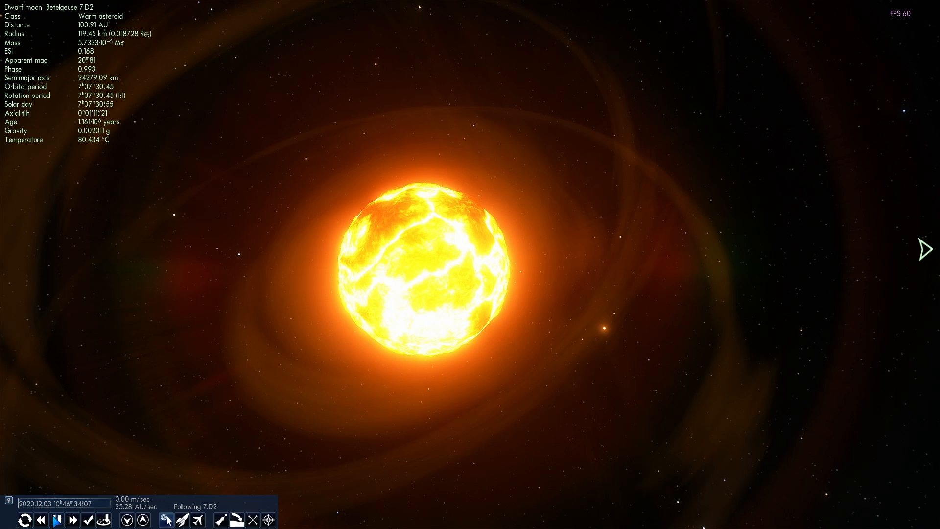
- Accelerate time into 2021 and back away to about 146 AU from Betelgeuse
left_click(70, 520)
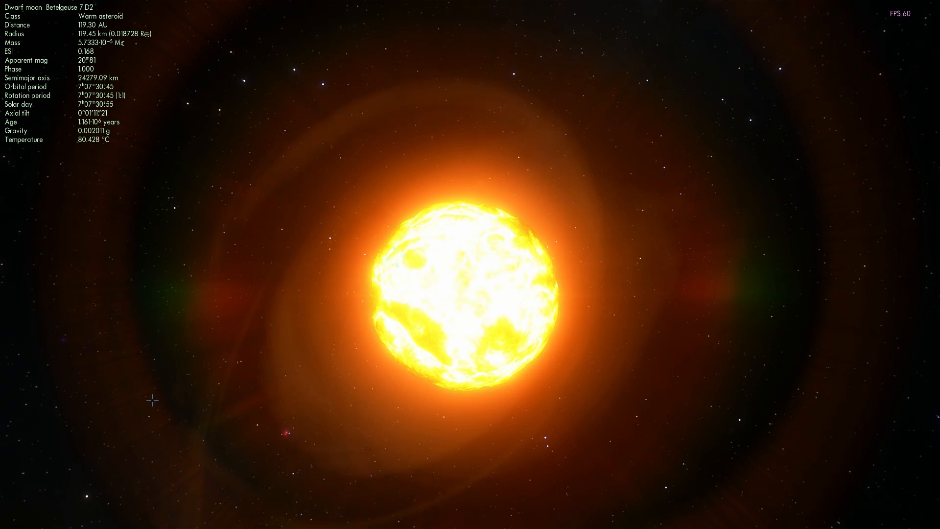
left_click(72, 520)
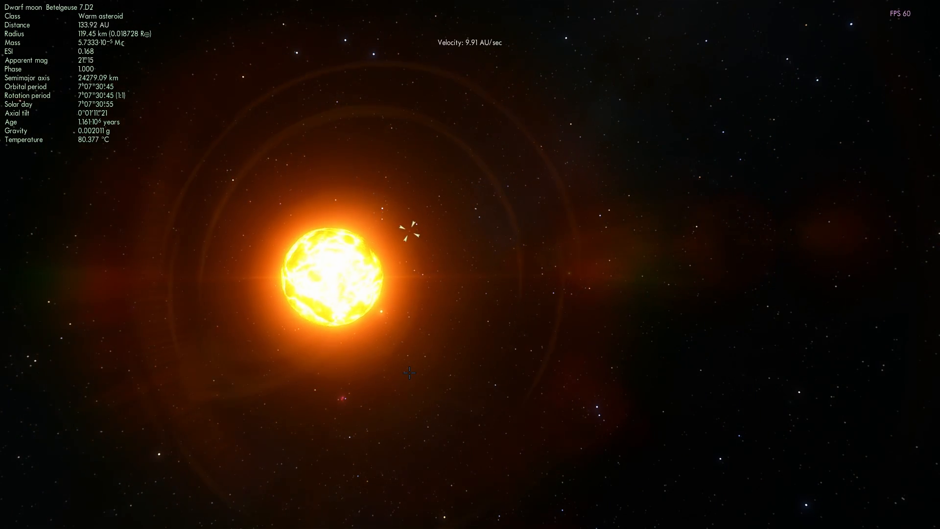
scroll("down", 3)
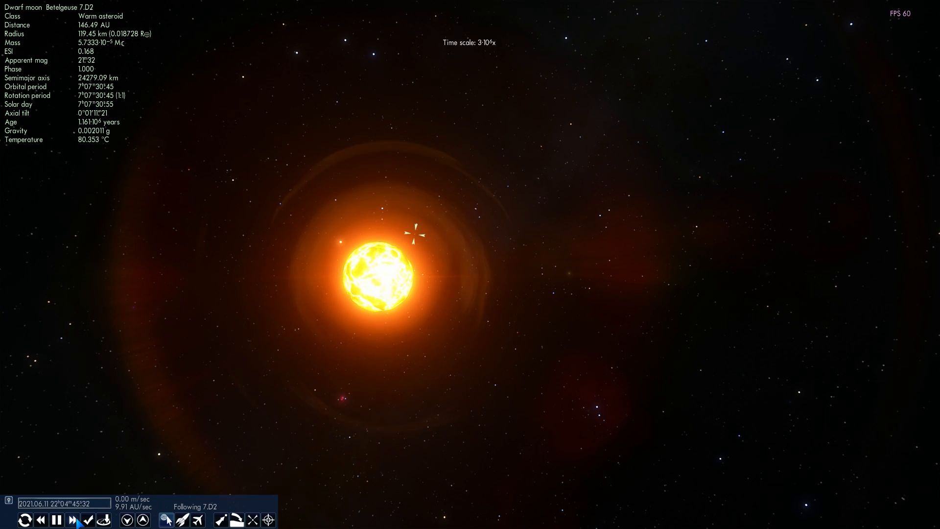
- Track and follow Betelgeuse while repeatedly accelerating time until the date passes year 3300
left_click(72, 519)
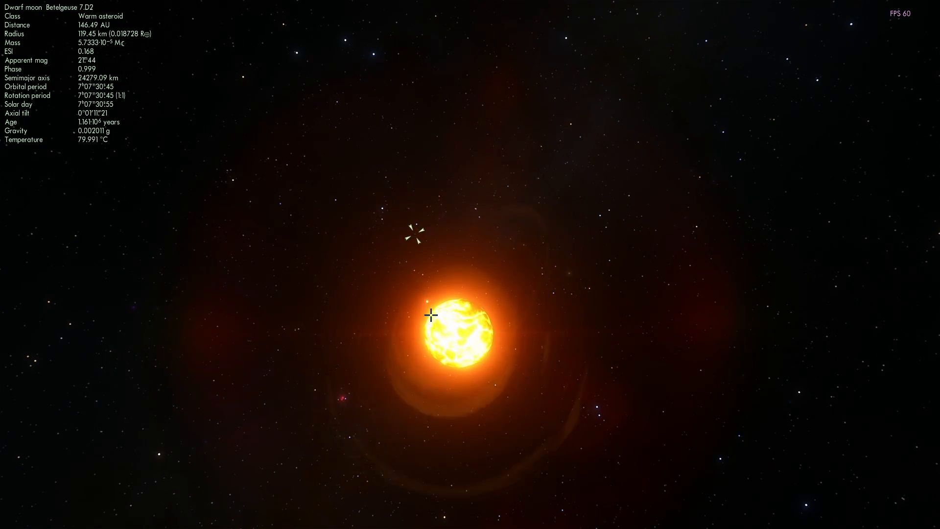
scroll("down", 3)
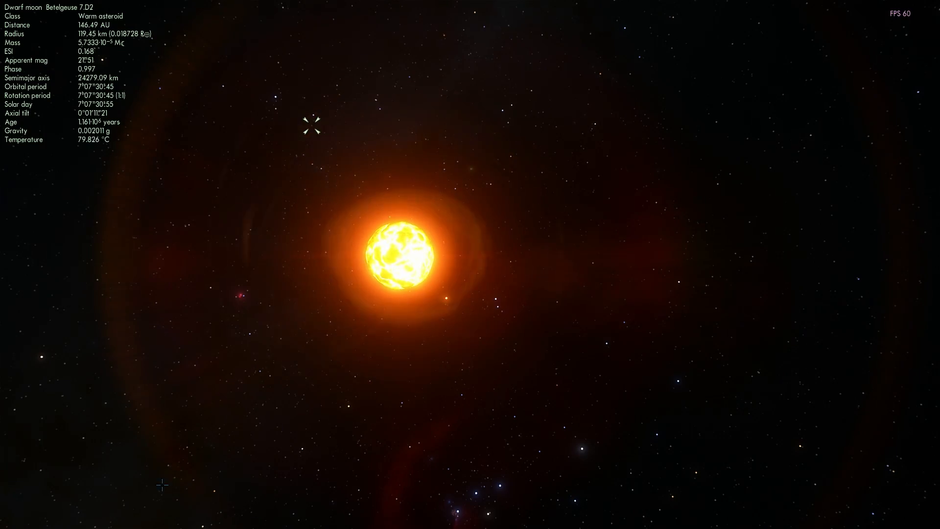
left_click(72, 520)
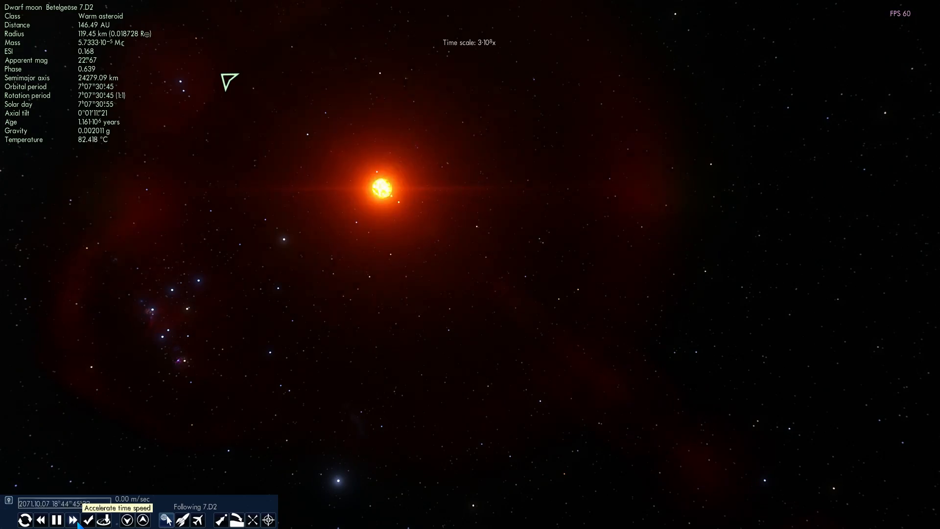
left_click(78, 520)
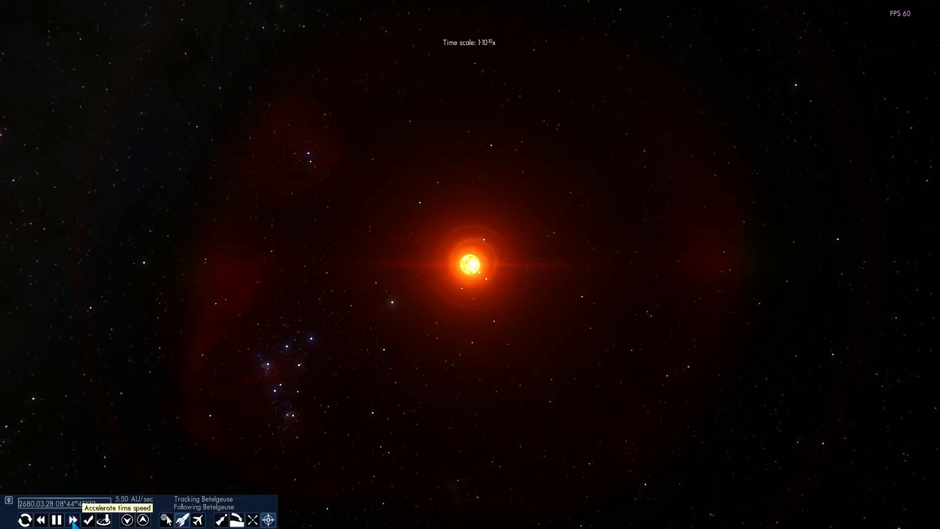
left_click(72, 520)
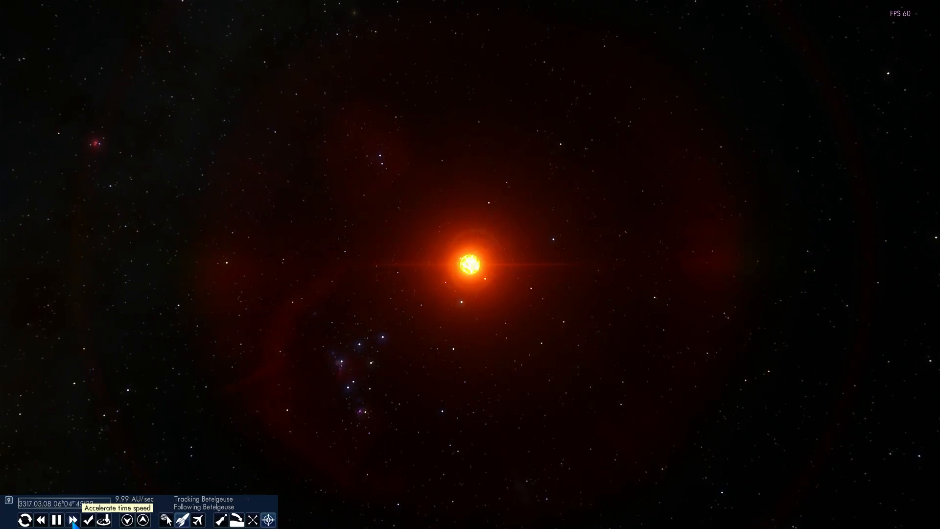